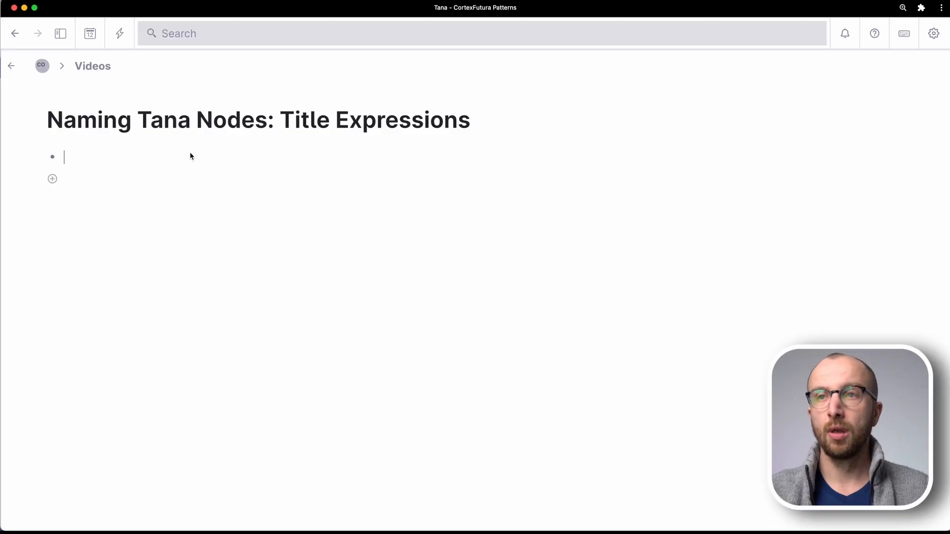
Create a 'client meeting' node and convert it to a supertag via the command menu
type("client meeting")
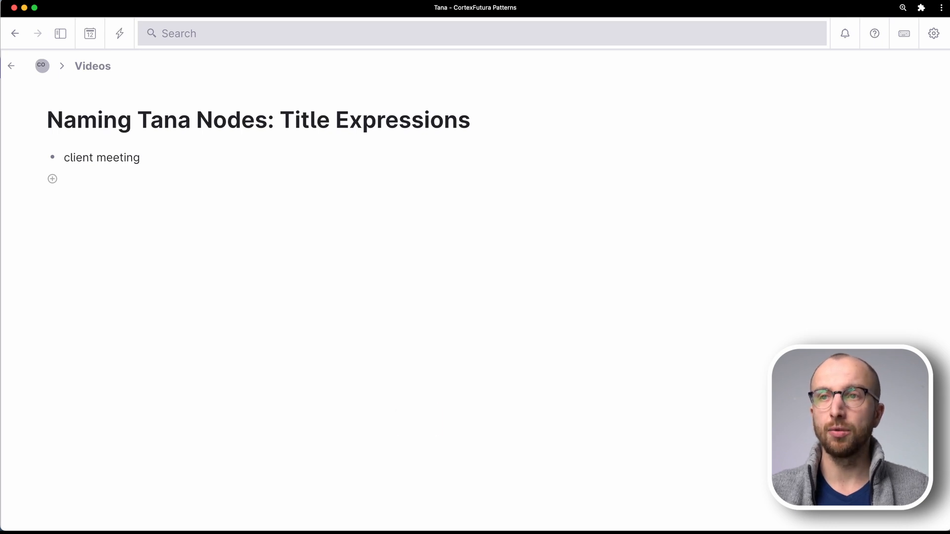
type("conv")
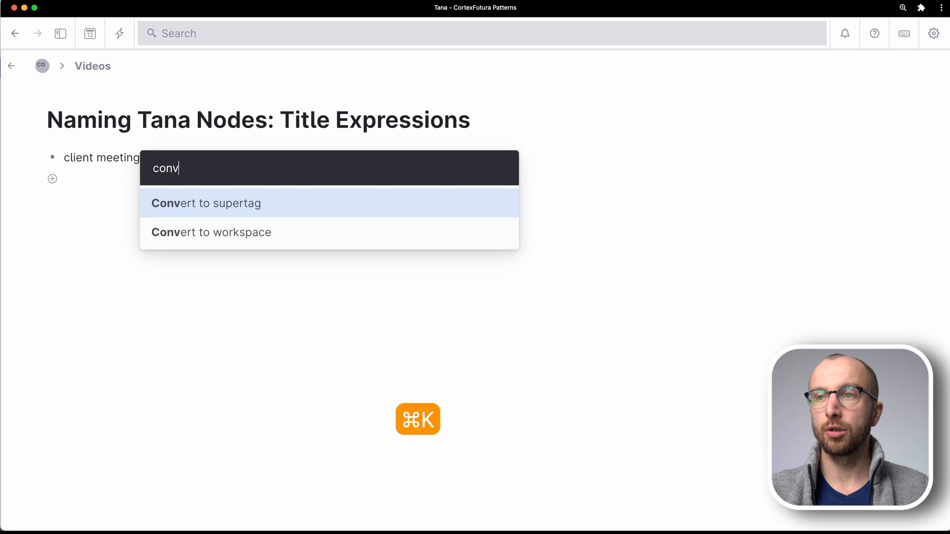
left_click(206, 203)
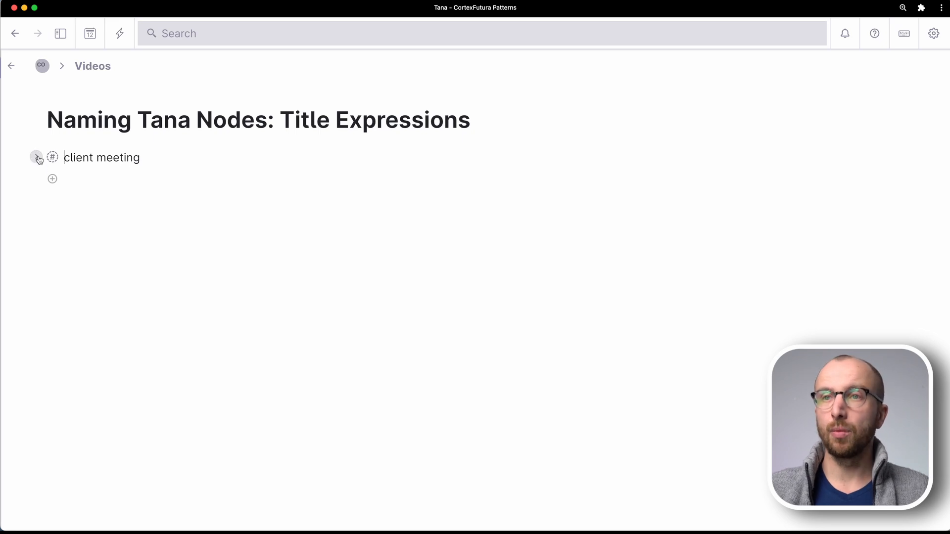
Add a Client template field to the client meeting supertag's schema
left_click(52, 157)
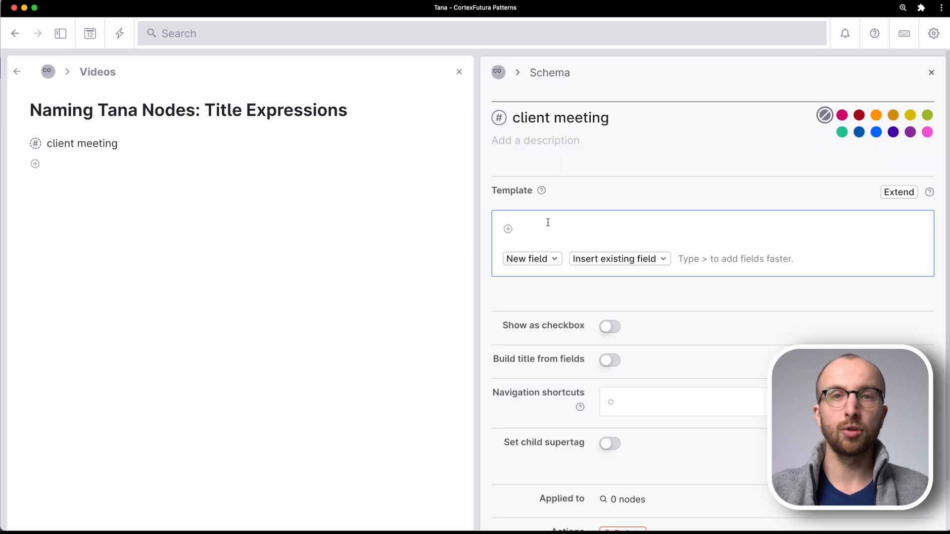
type("C")
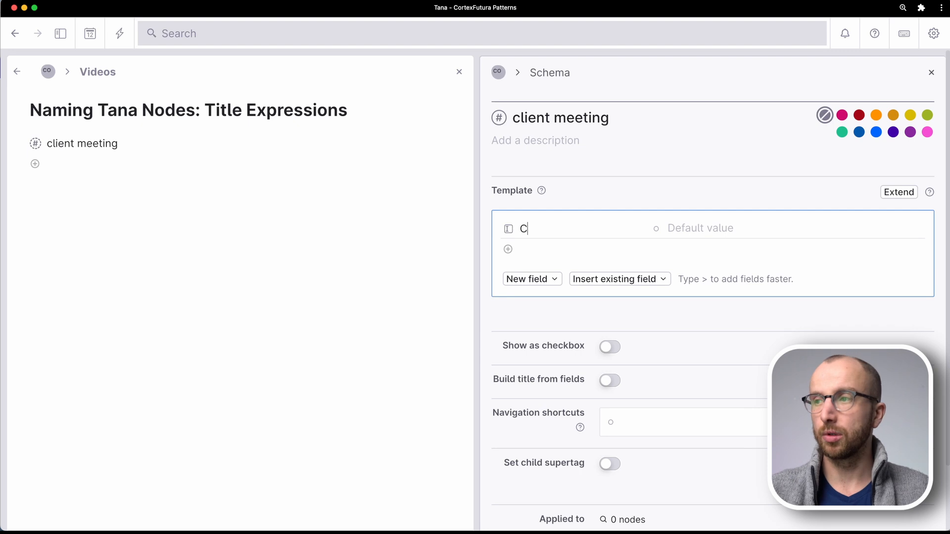
type("lient")
left_click(164, 164)
type("Weekly Check-In with Acme Corp")
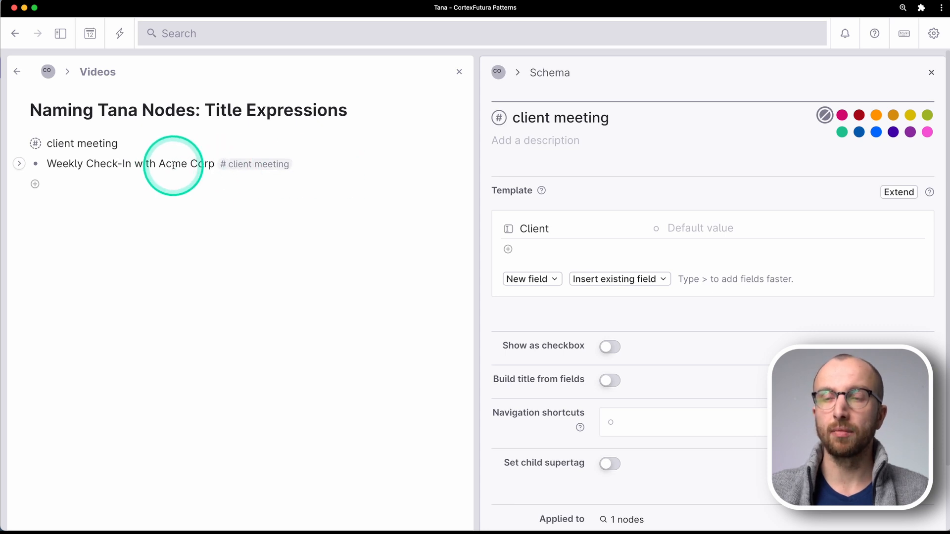
Expand the Weekly Check-In meeting and fill its Client field with Acme Corp
left_click(19, 164)
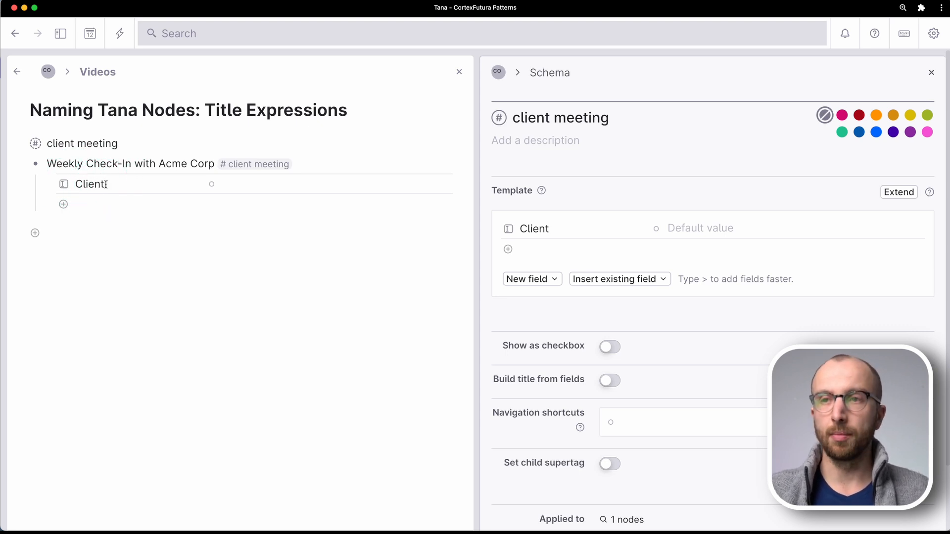
left_click(90, 184)
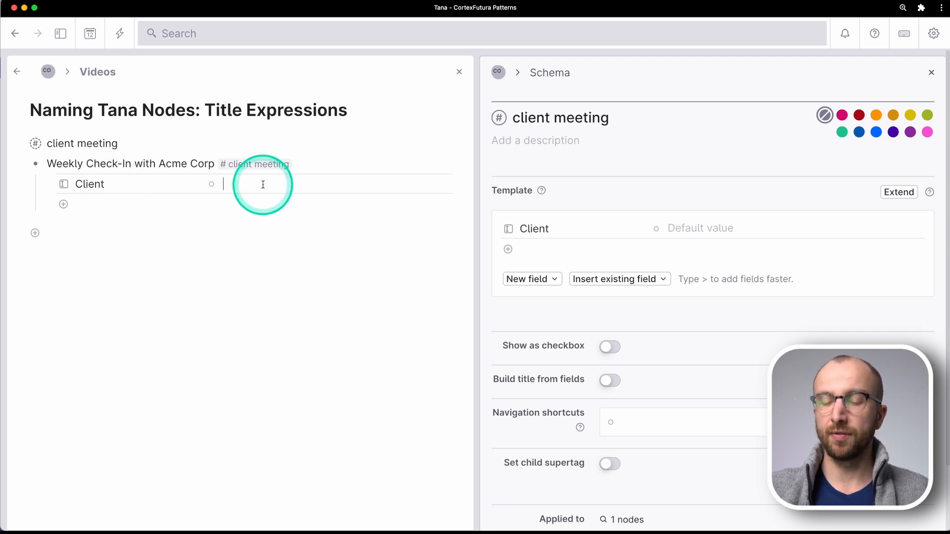
type("Acme")
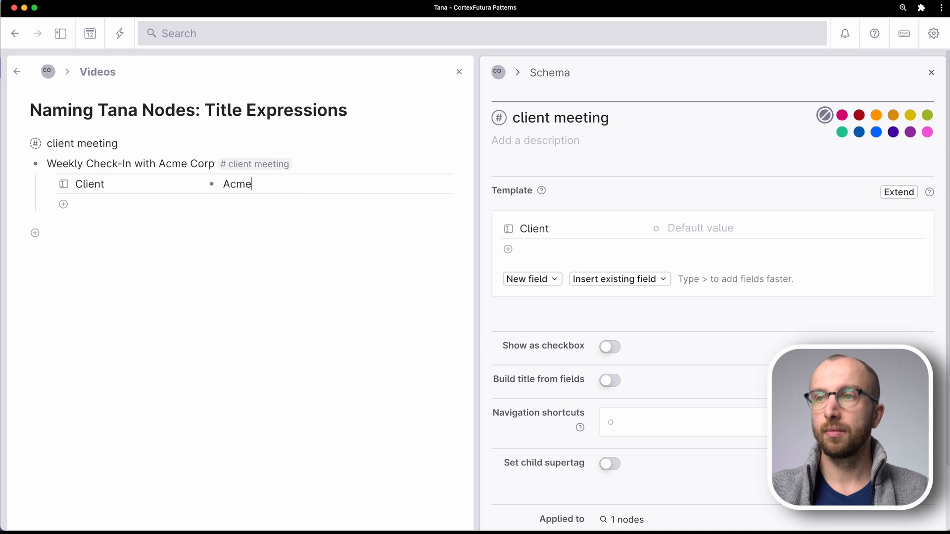
type("Corp")
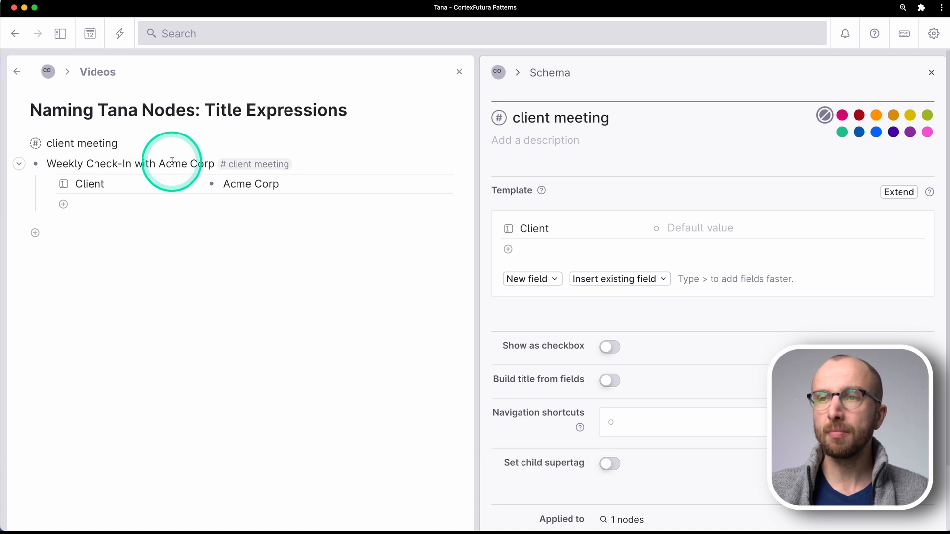
mouse_move(126, 176)
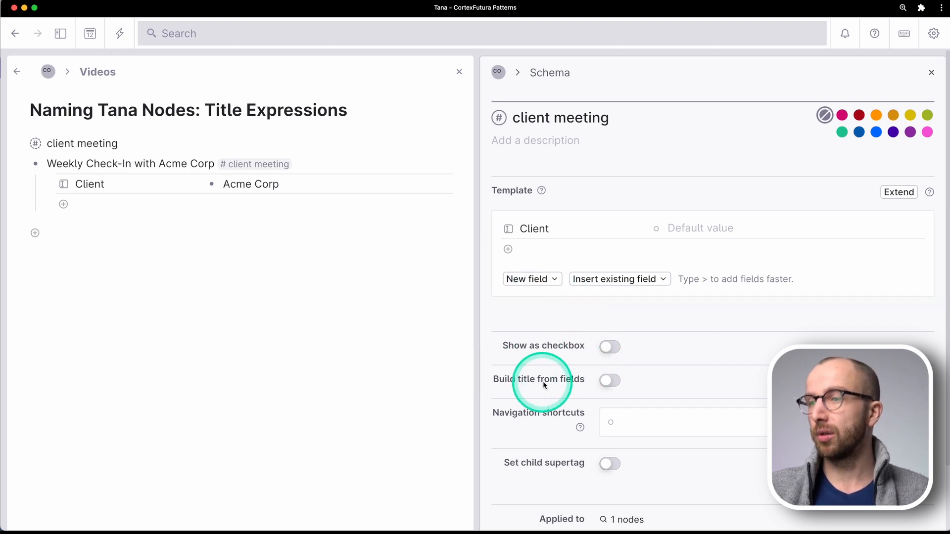
Enable Build title from fields with the expression '${name} with ${Client}'
left_click(610, 380)
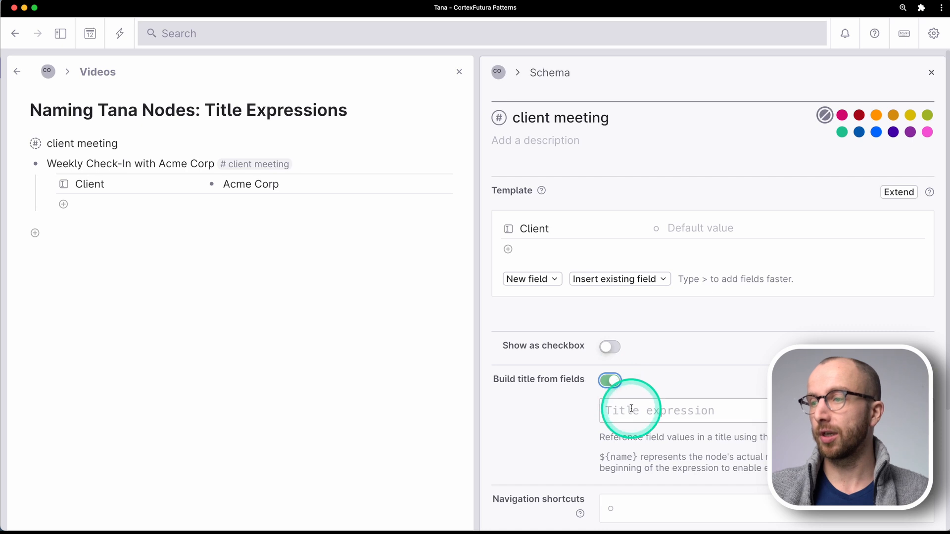
type("${name} wi")
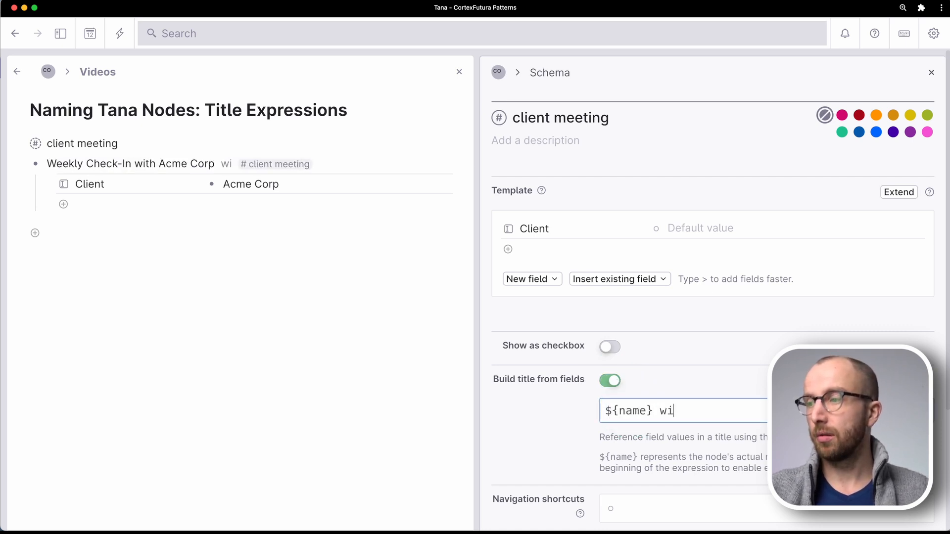
type("th ${Client}")
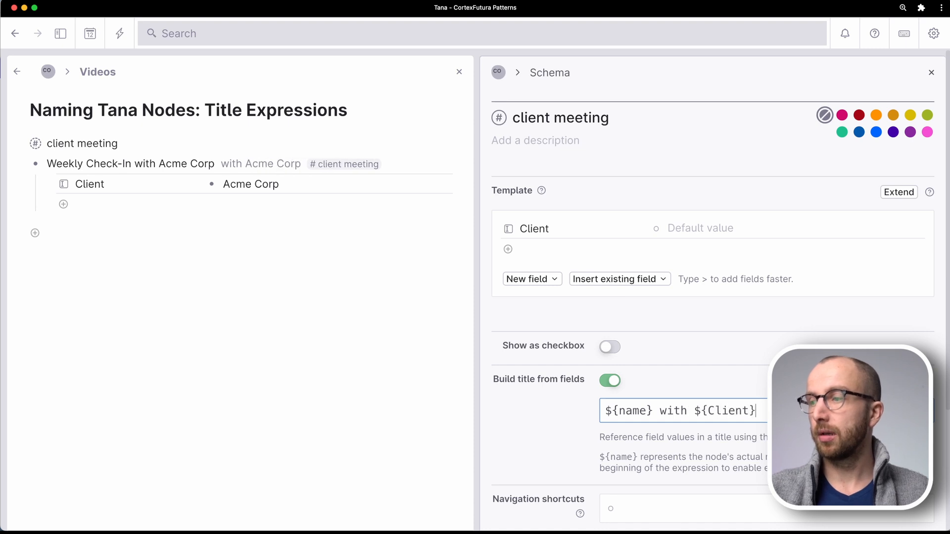
Remove the redundant 'with Acme Corp' text from the first meeting's name
left_click(229, 164)
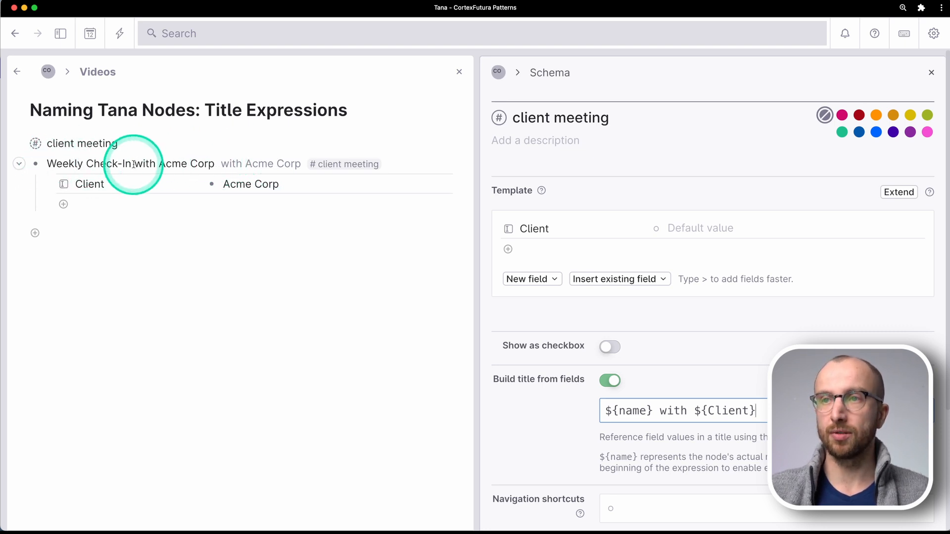
left_click_drag(133, 163, 214, 164)
type("Weekly Check-In")
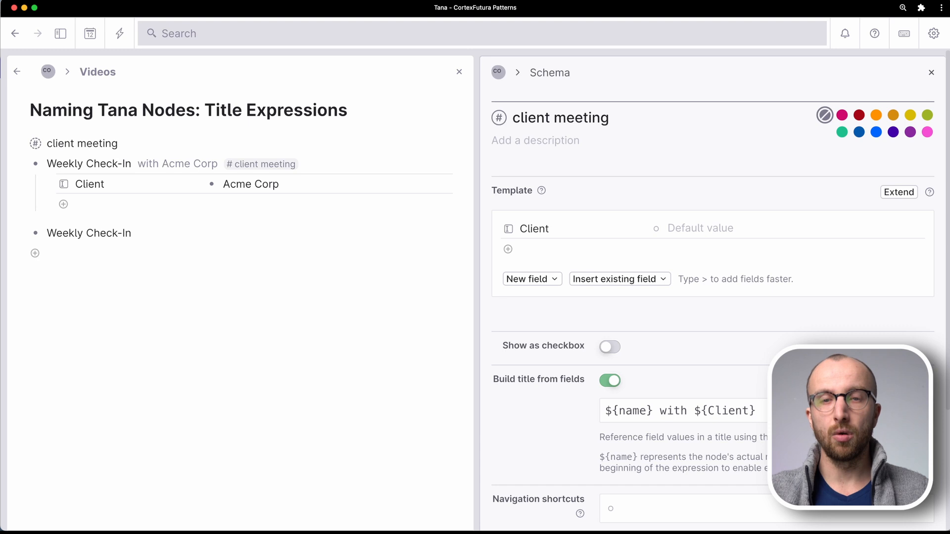
Tag the second Weekly Check-In as client meeting and set its Client to Google
type("#cli")
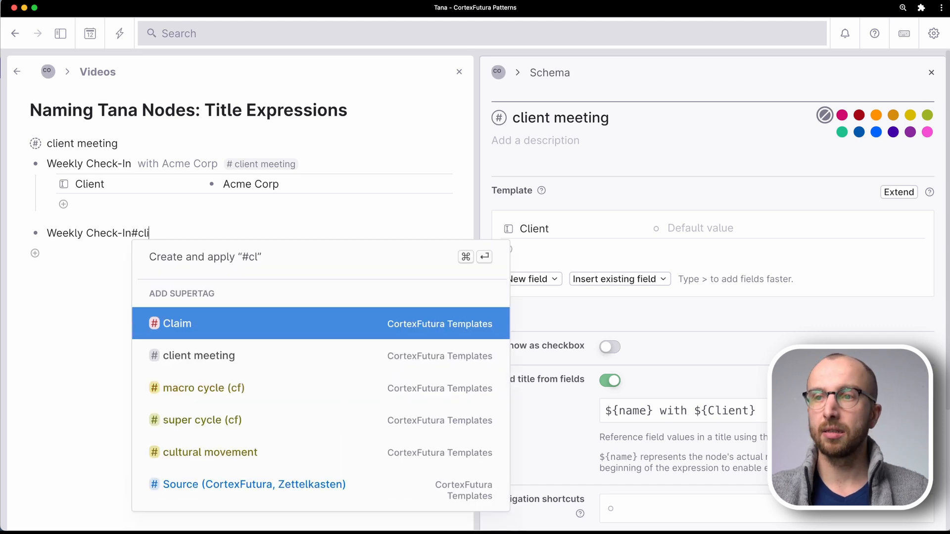
left_click(198, 355)
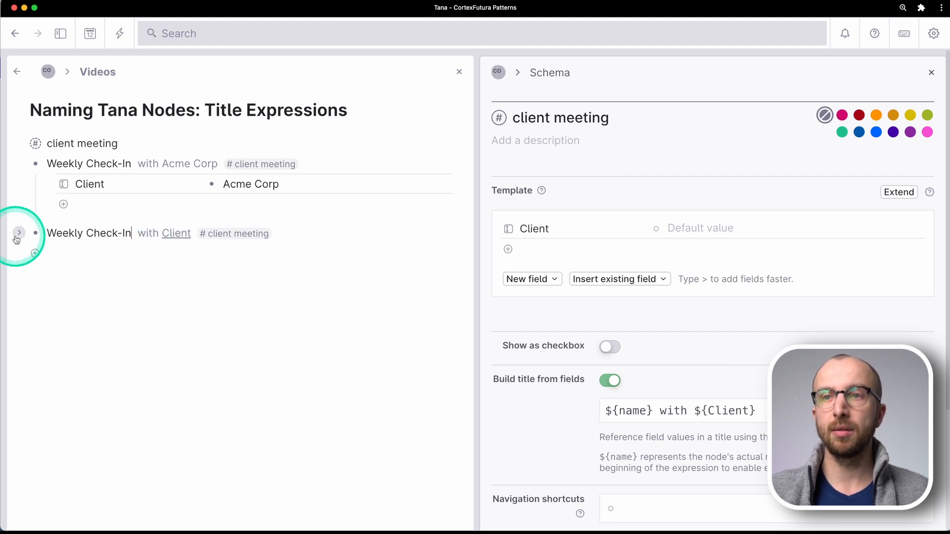
left_click(18, 232)
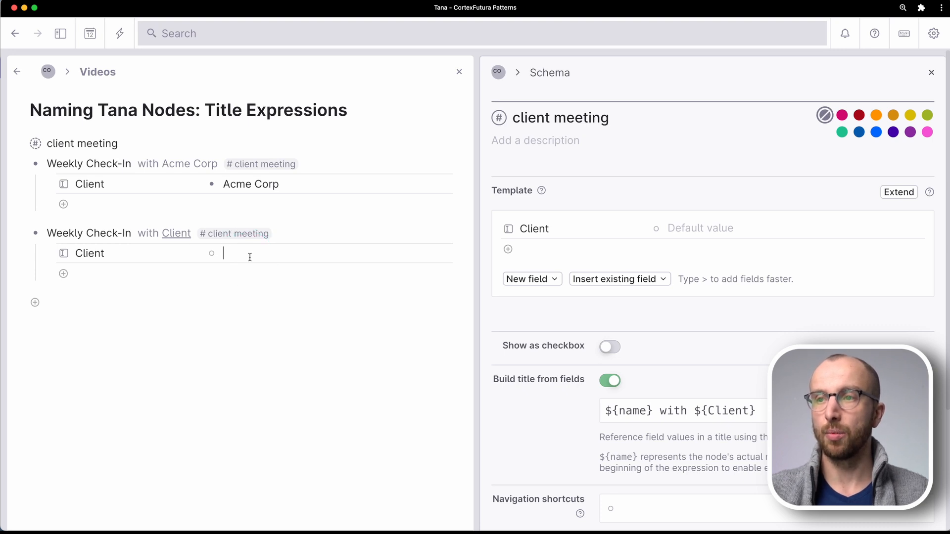
type("Google")
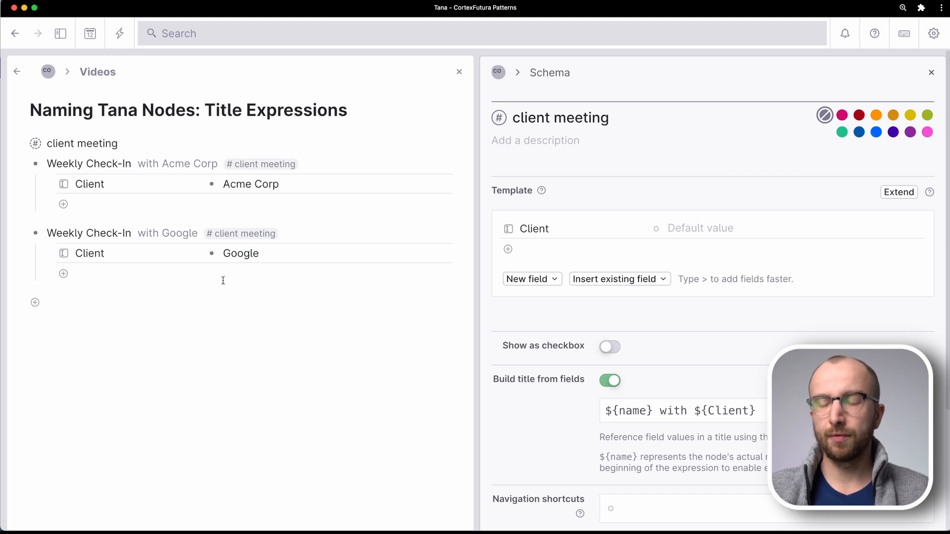
left_click(633, 411)
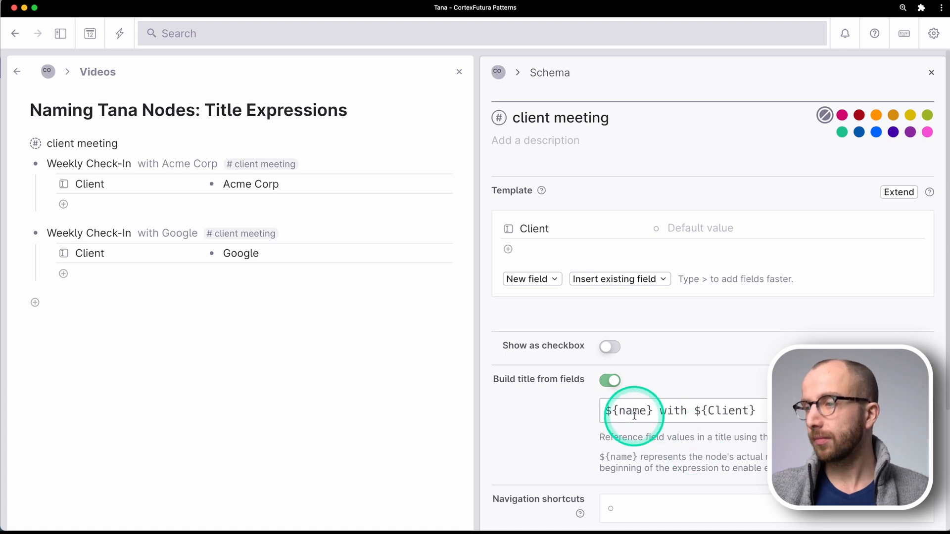
double_click(629, 410)
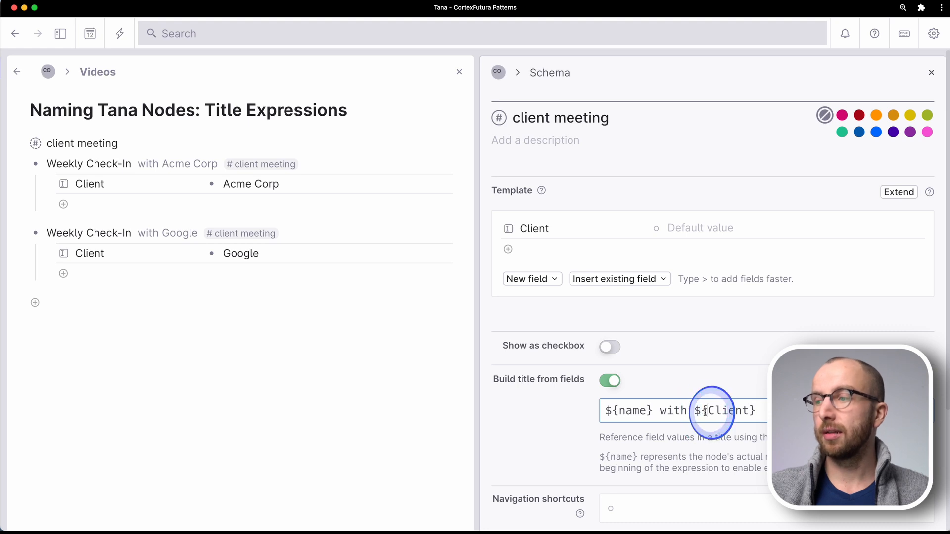
double_click(727, 410)
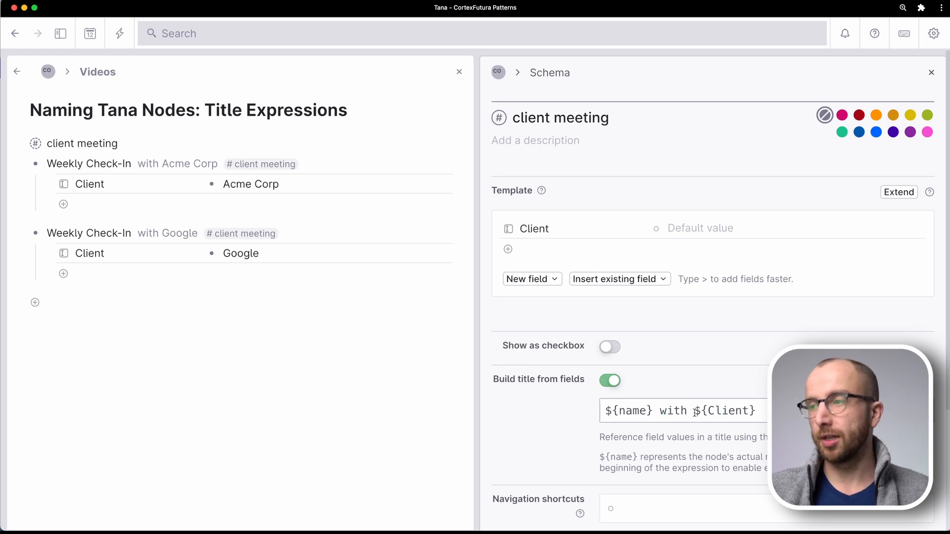
double_click(629, 410)
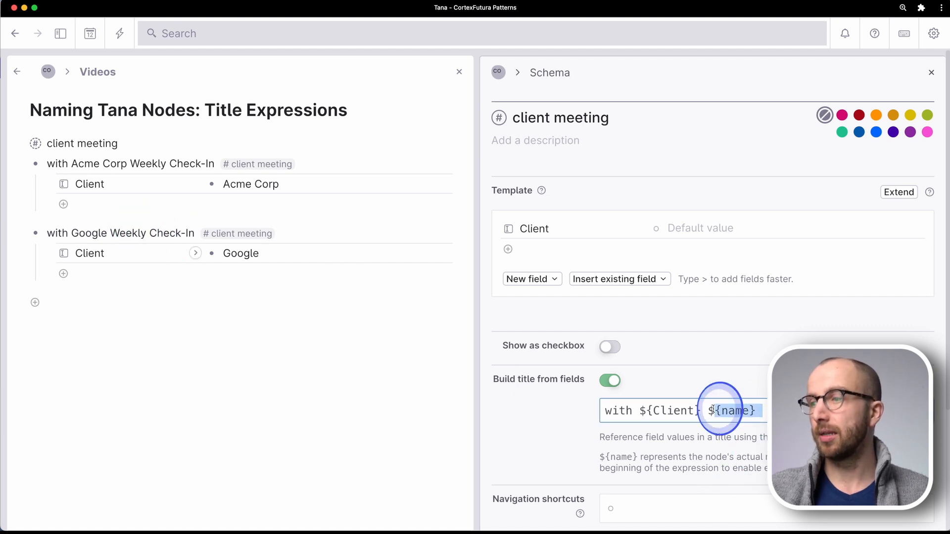
key("cmd+x")
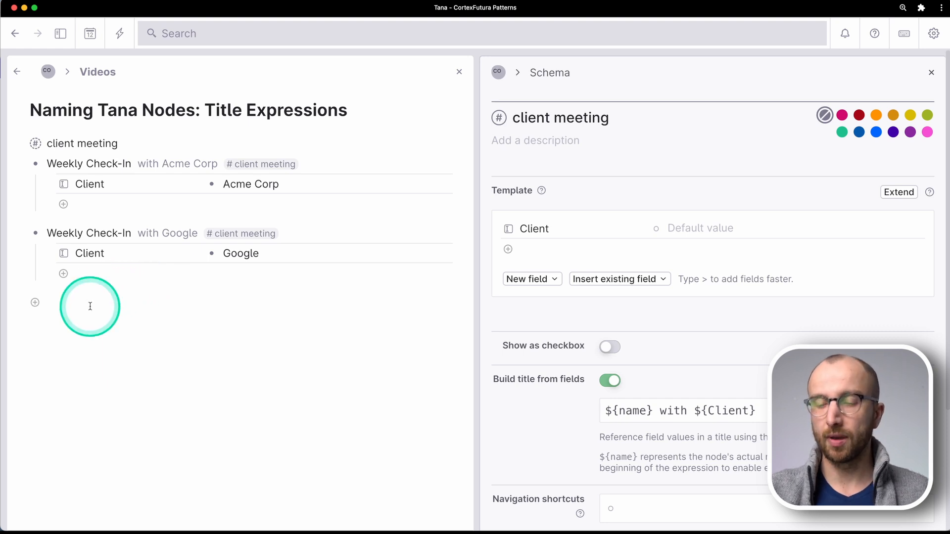
Create a live search for #client meeting nodes and show the results as a table
left_click(35, 303)
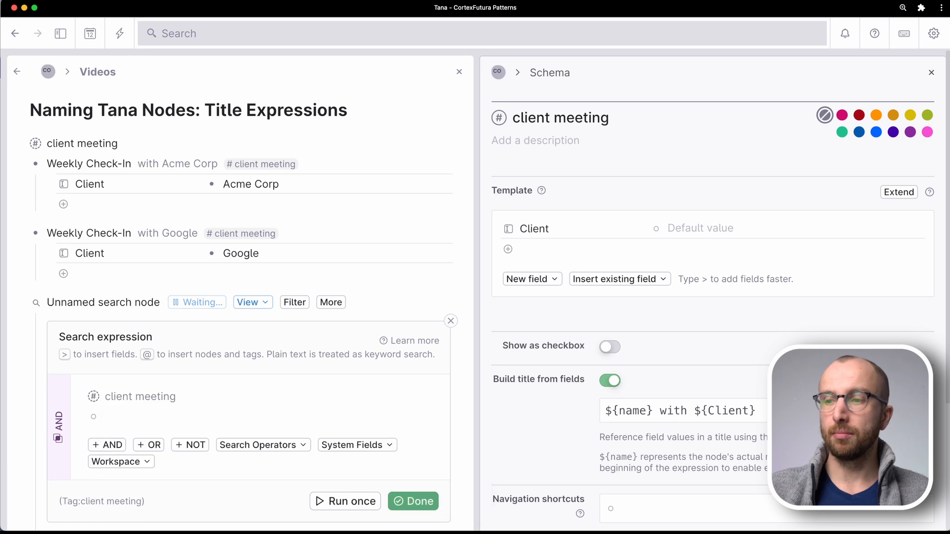
left_click(418, 500)
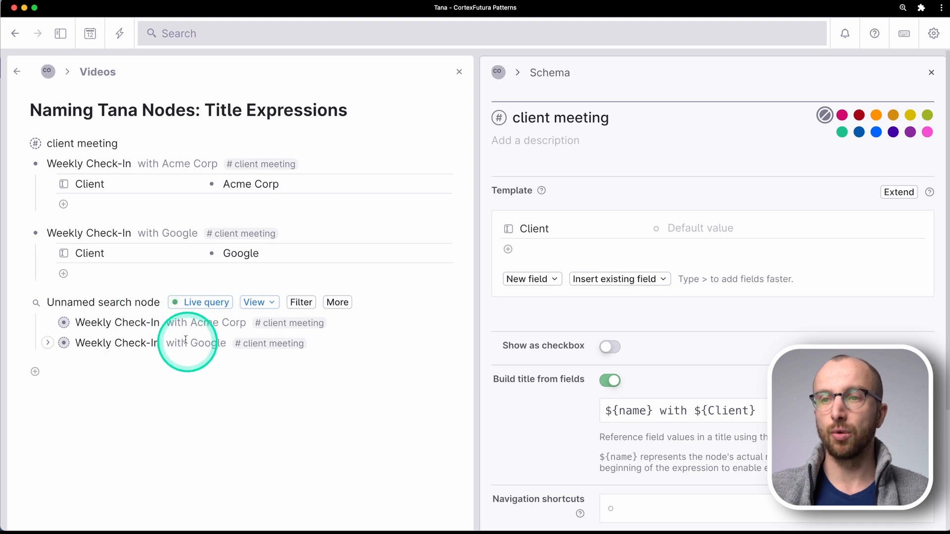
left_click(256, 303)
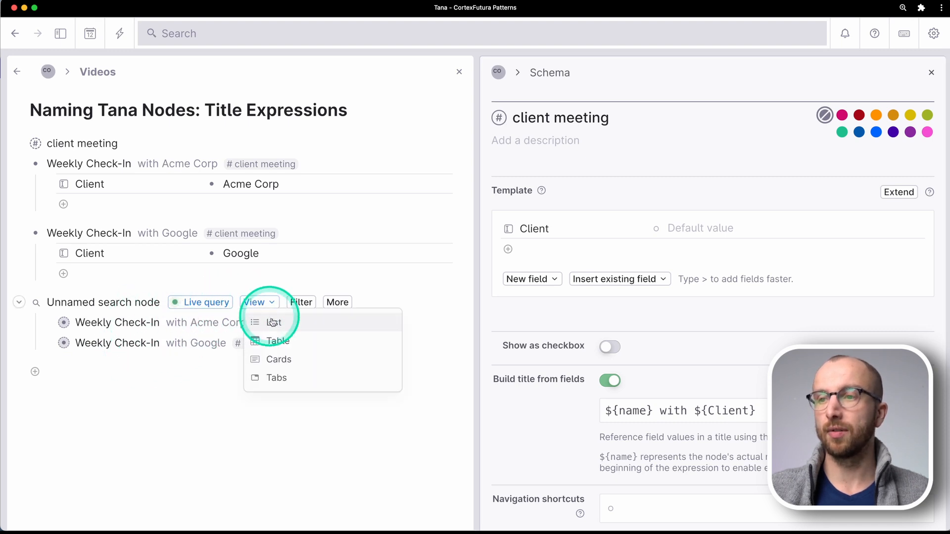
left_click(277, 341)
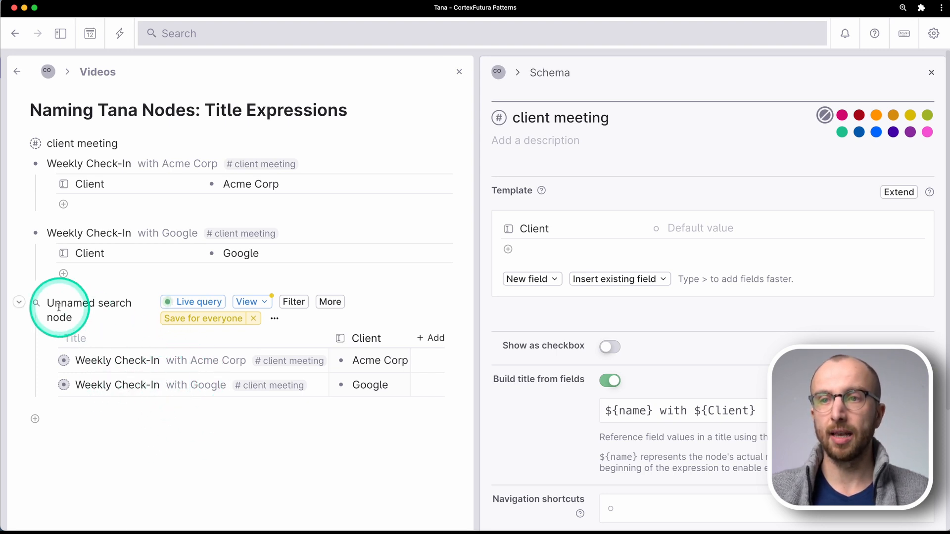
Delete the Unnamed search node from its right-click menu
right_click(59, 310)
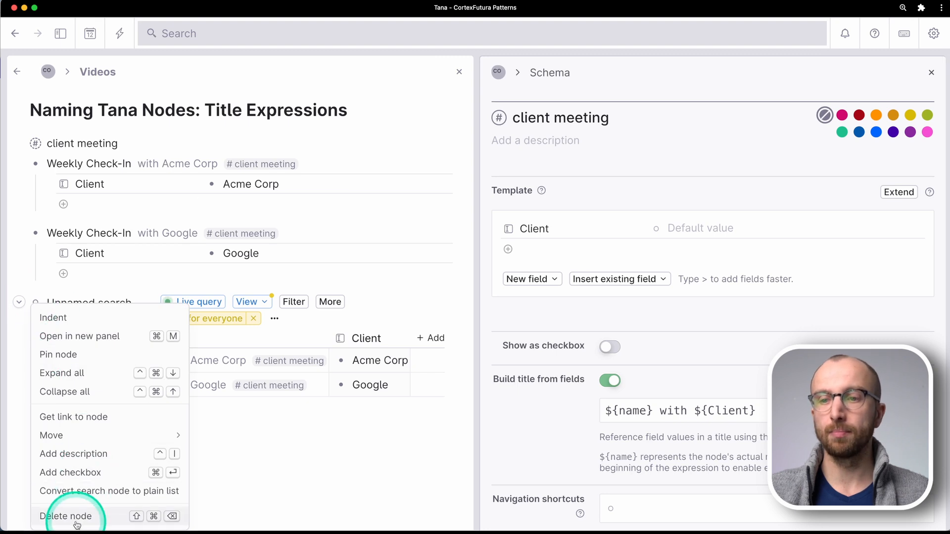
left_click(66, 516)
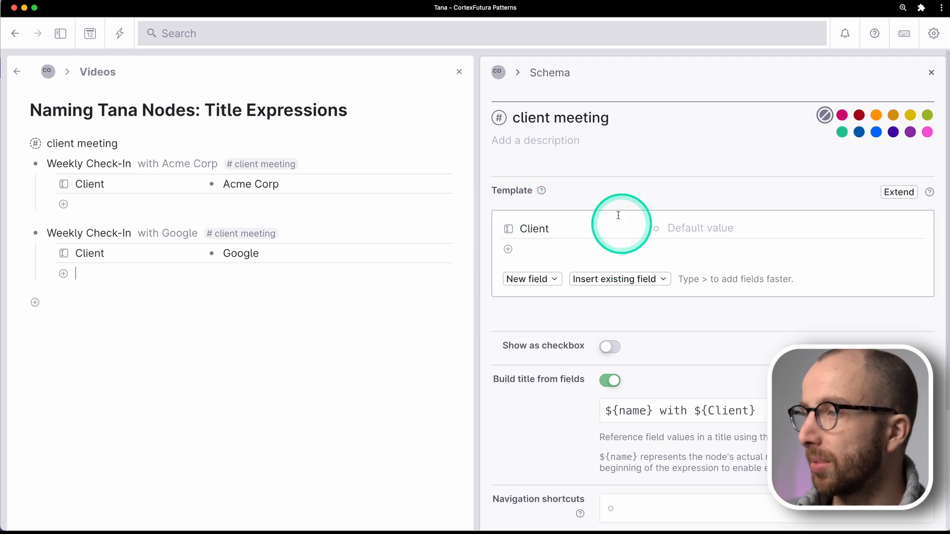
mouse_move(562, 185)
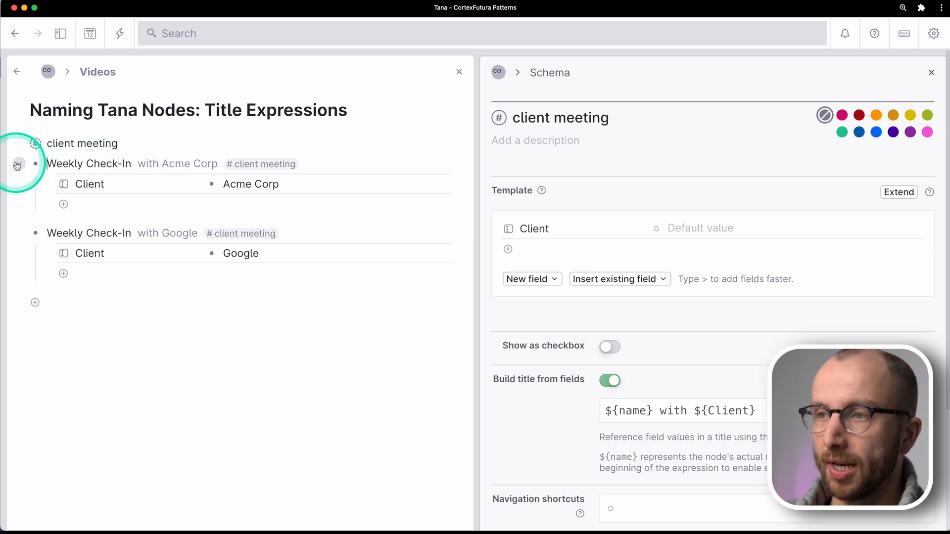
Fold the Weekly Check-In nodes so only their generated titles remain visible
left_click(18, 166)
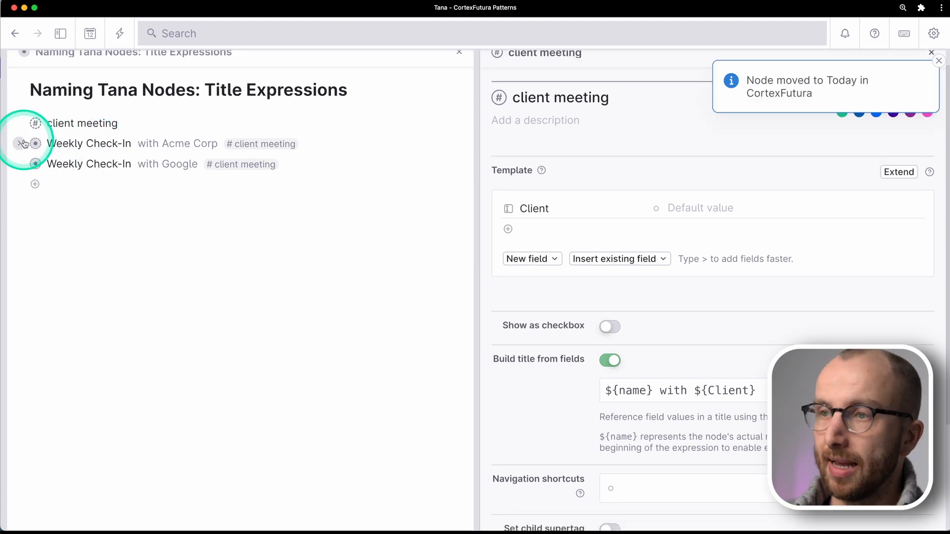
mouse_move(36, 143)
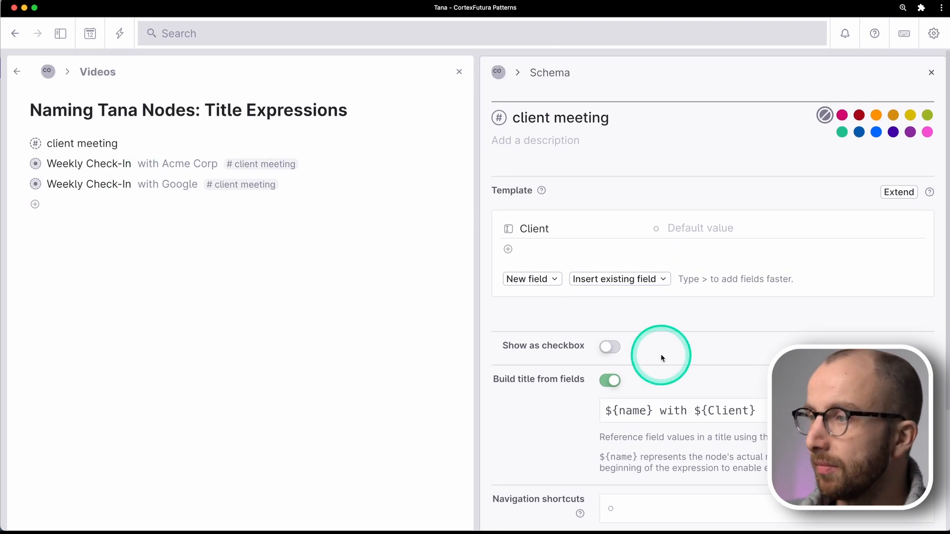
left_click(682, 411)
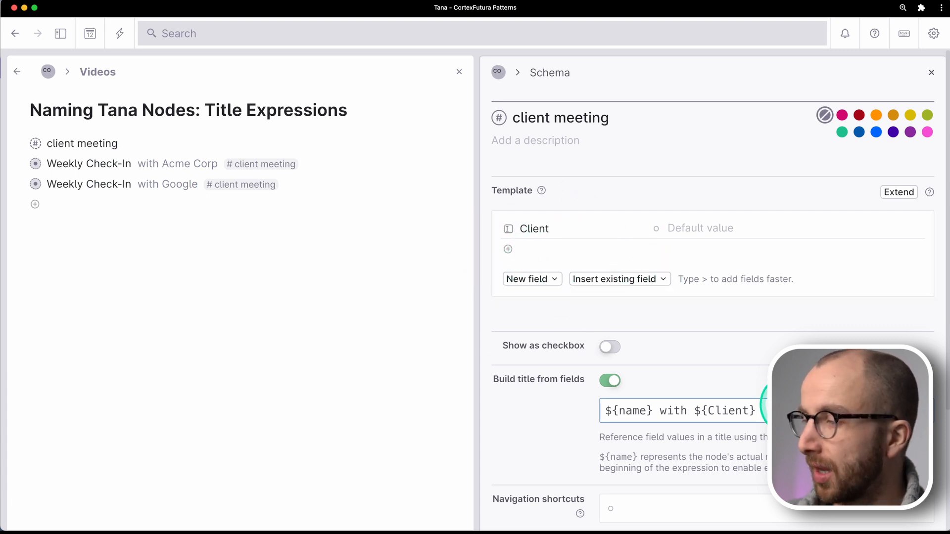
Append ' on ${sys:dateFromDayNode}' to the title expression and close the Schema panel
left_click(790, 410)
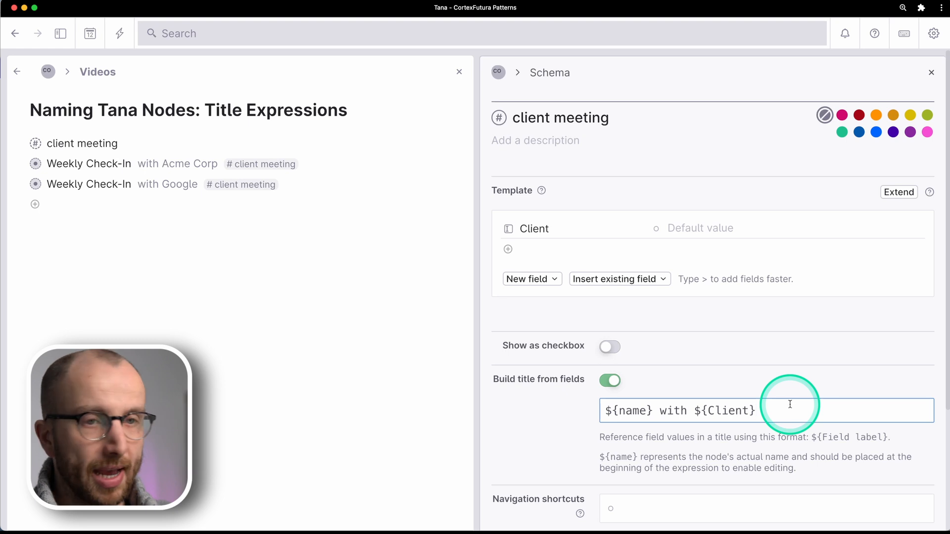
type("on ${sys:dateFromDayNode")
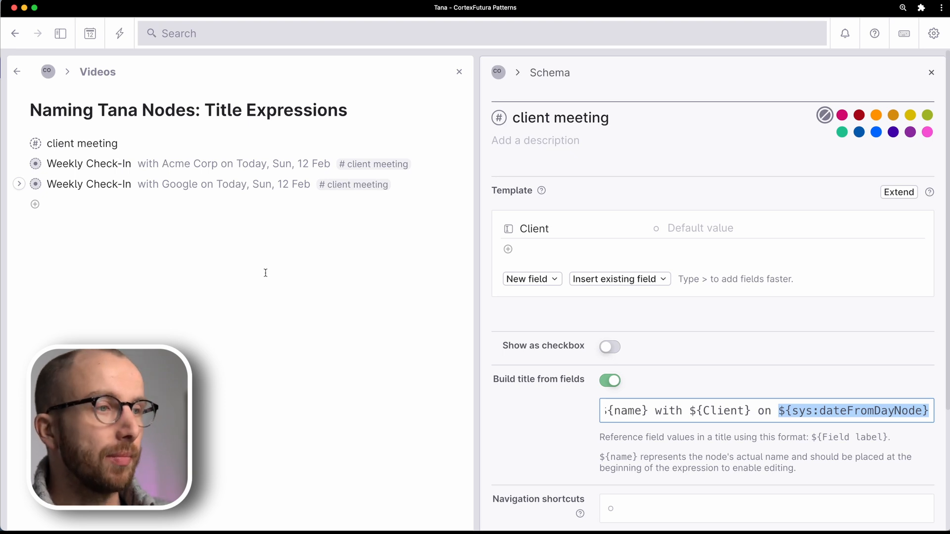
left_click(260, 270)
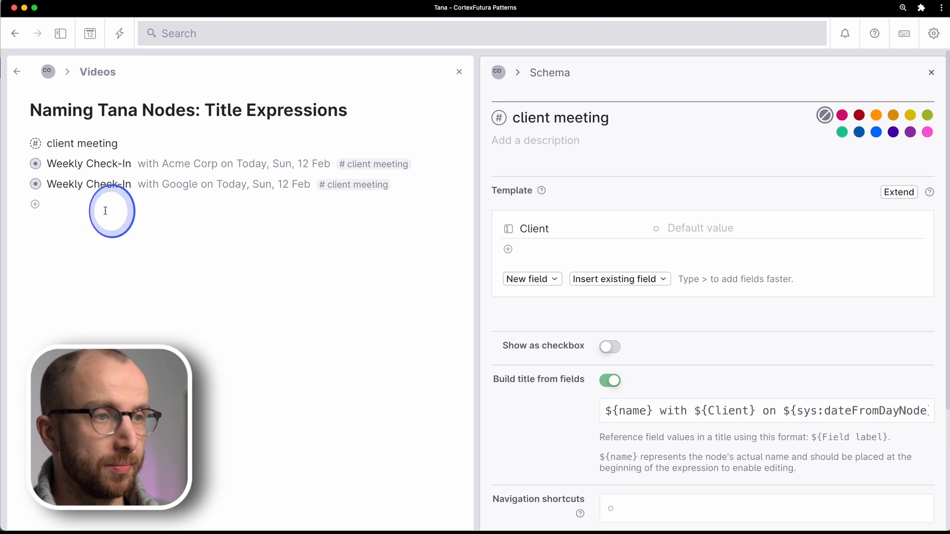
left_click(931, 72)
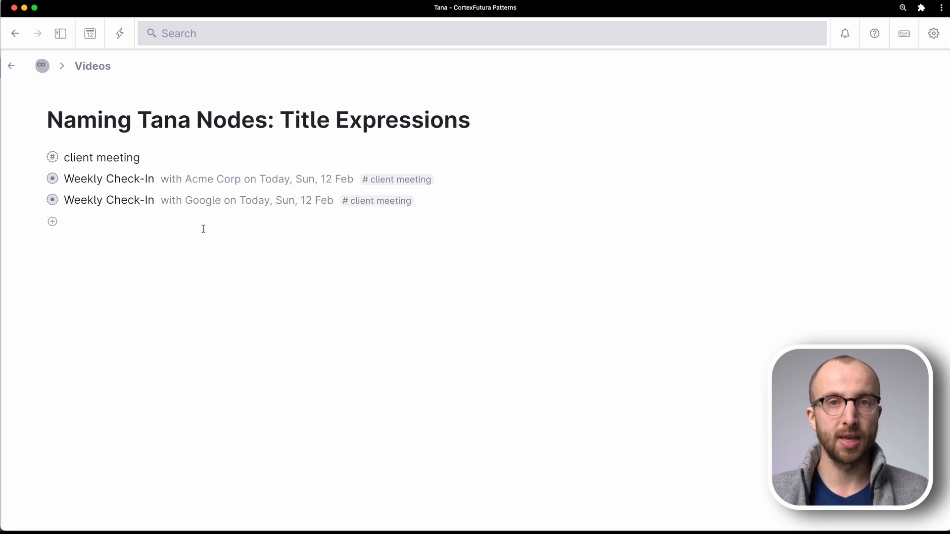
Start a new 'incoming call' node on the page below the meetings
left_click(79, 204)
type("incoming call")
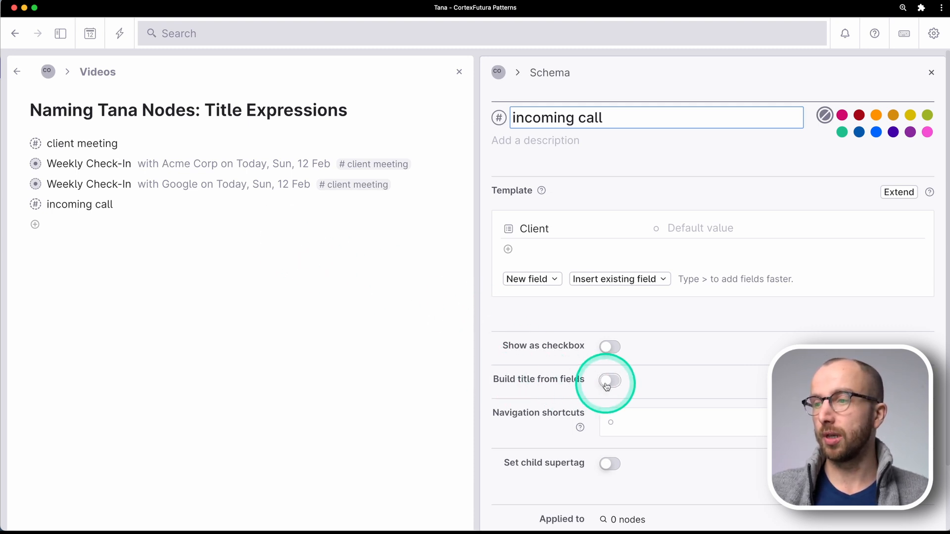
Enable Build title from fields for incoming call with '${name} | ${Client} from ${sys:createdAt} to ${sys:lastModifiedAt}'
left_click(609, 380)
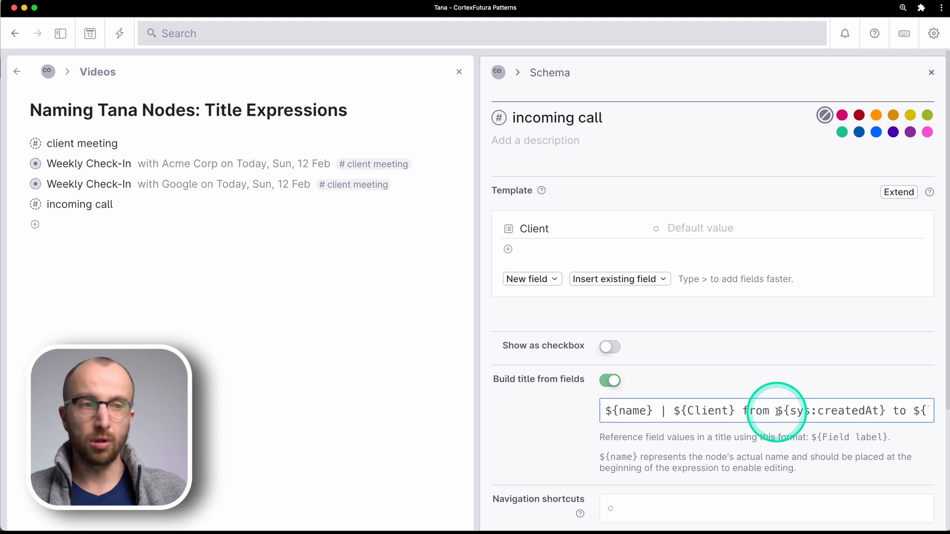
double_click(831, 411)
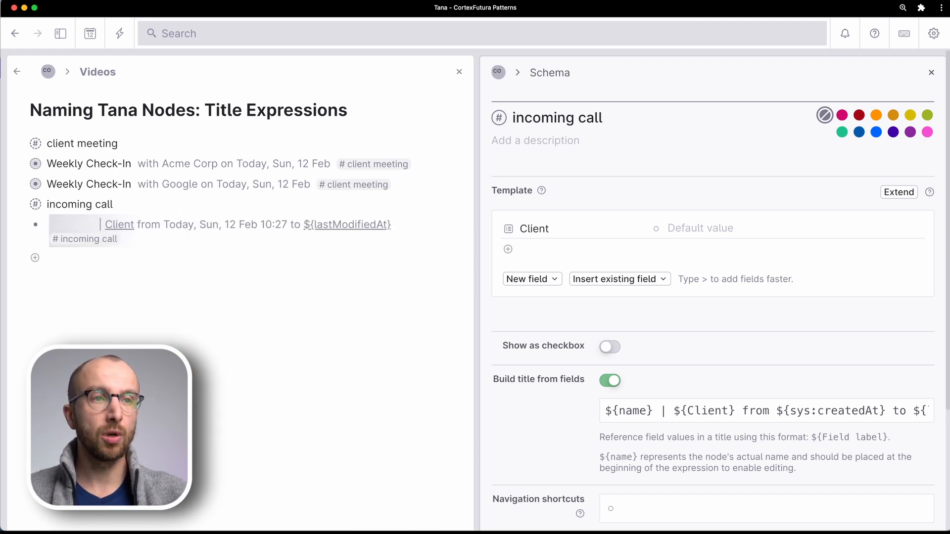
Add a node tagged #incoming call and set its Client to Acme Corp
left_click(233, 225)
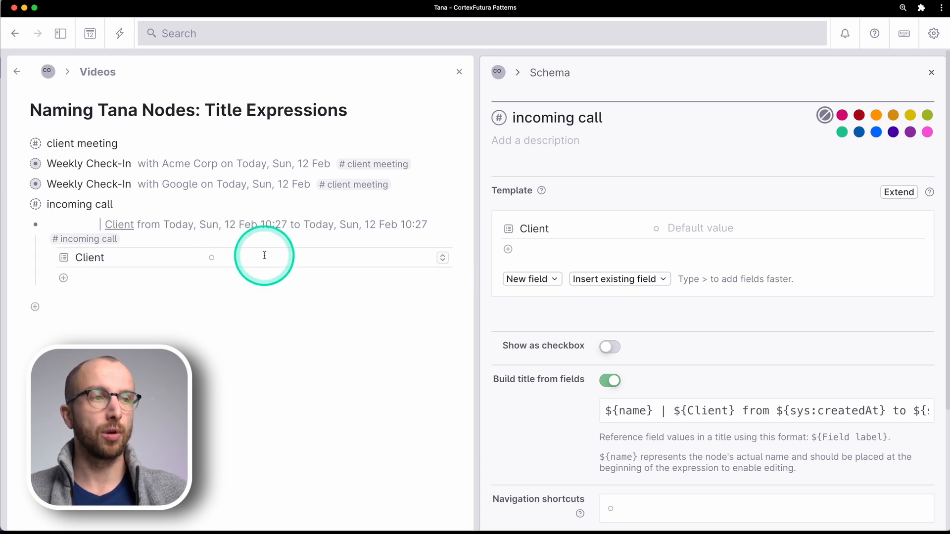
left_click(263, 257)
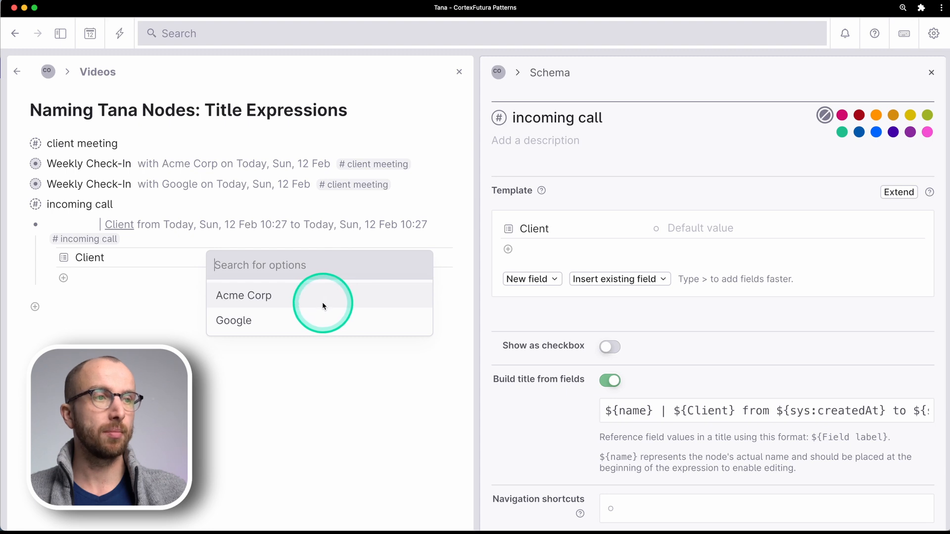
left_click(244, 296)
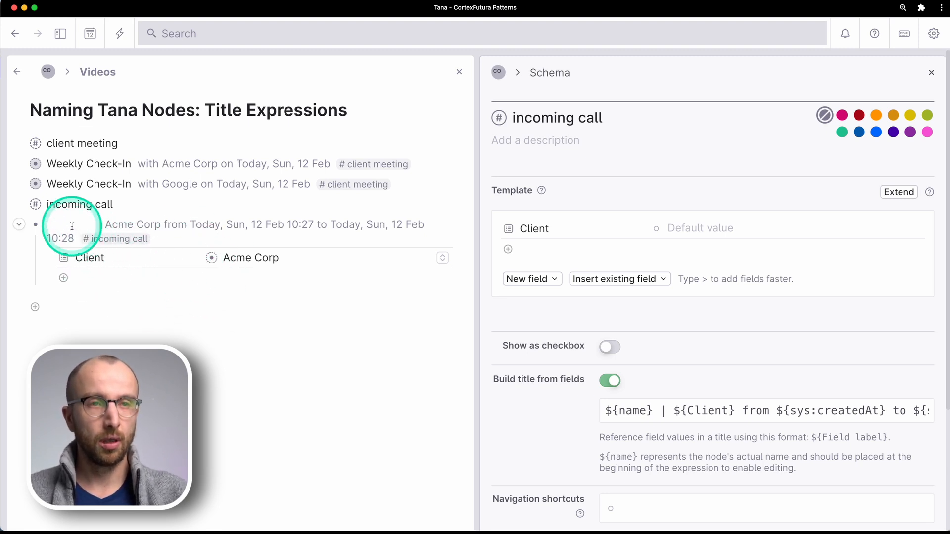
Name the call 'Call on question about supertags' and add three note bullets, ending 'More info in next weekly check-in'
type("Call on question about supertags")
type("How do we organize supertags?")
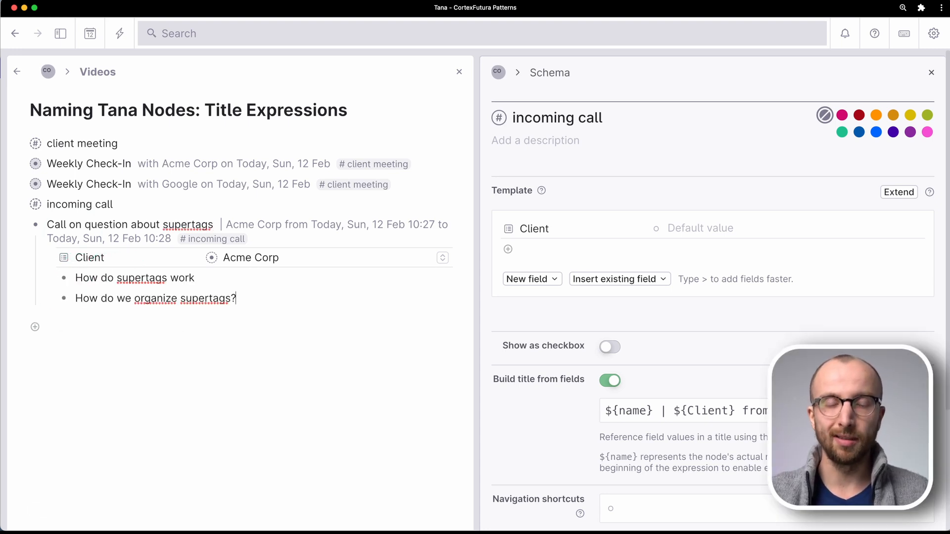
type("More info in next weekly check-in")
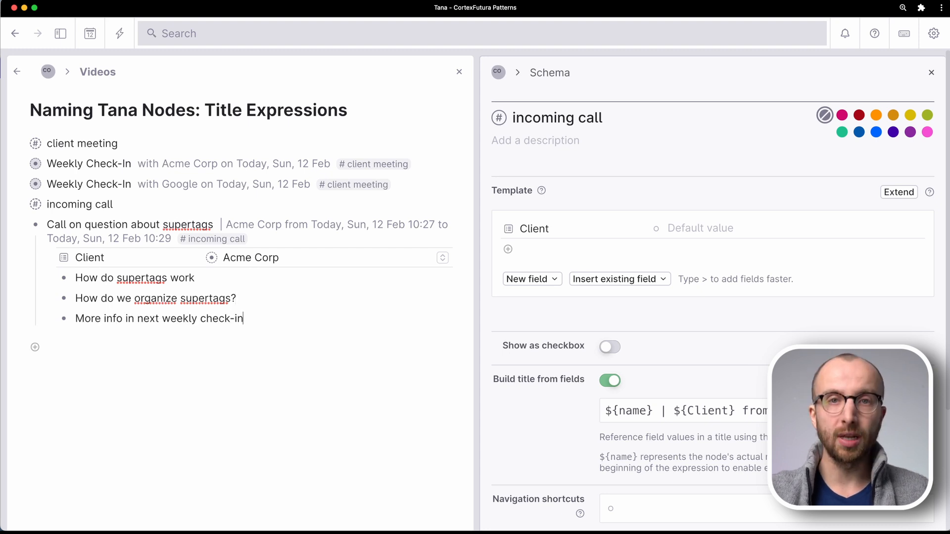
left_click(123, 317)
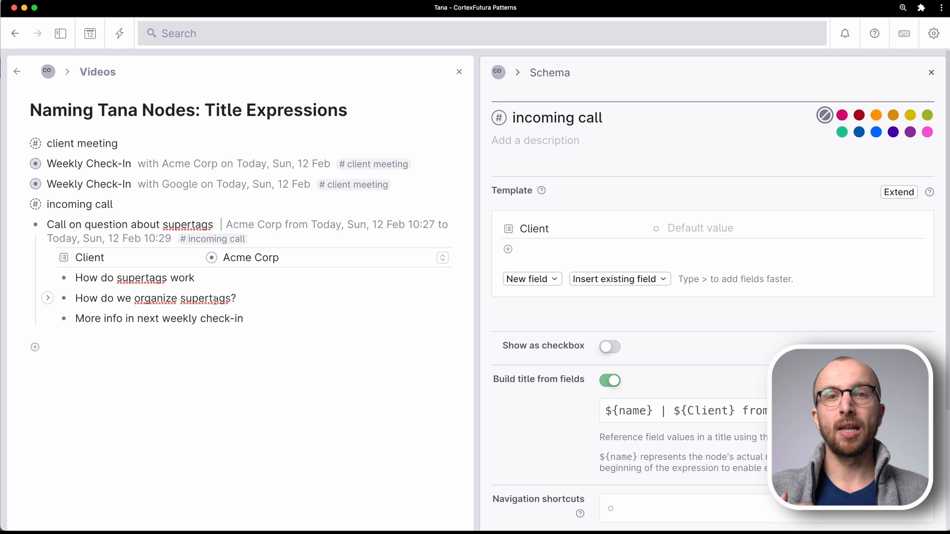
Run the lock command from the command list on the Acme Corp call and expand its notes
key("cmd+k")
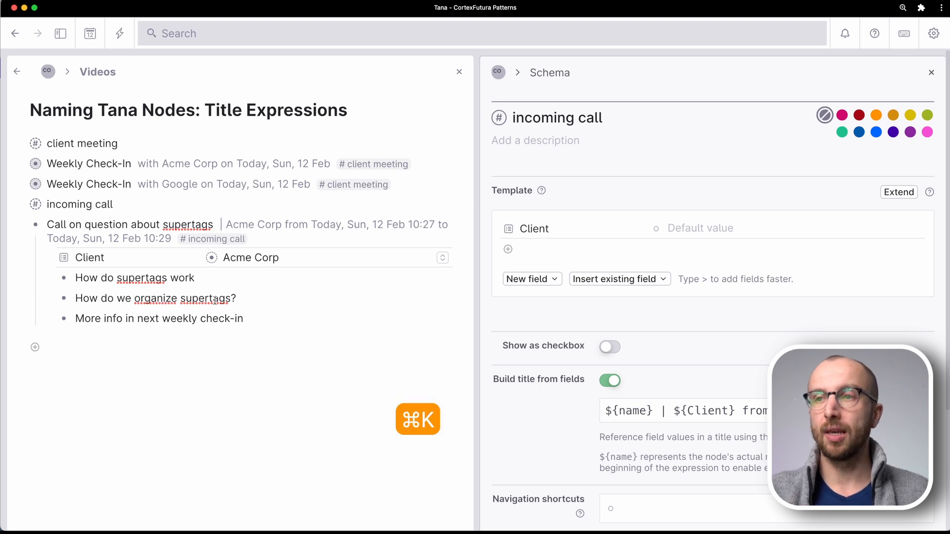
type("lock")
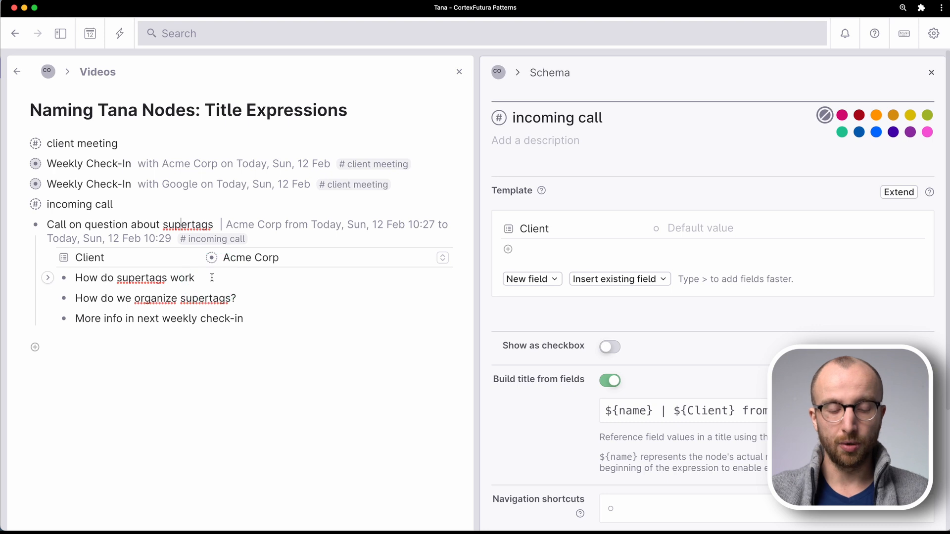
type("lock")
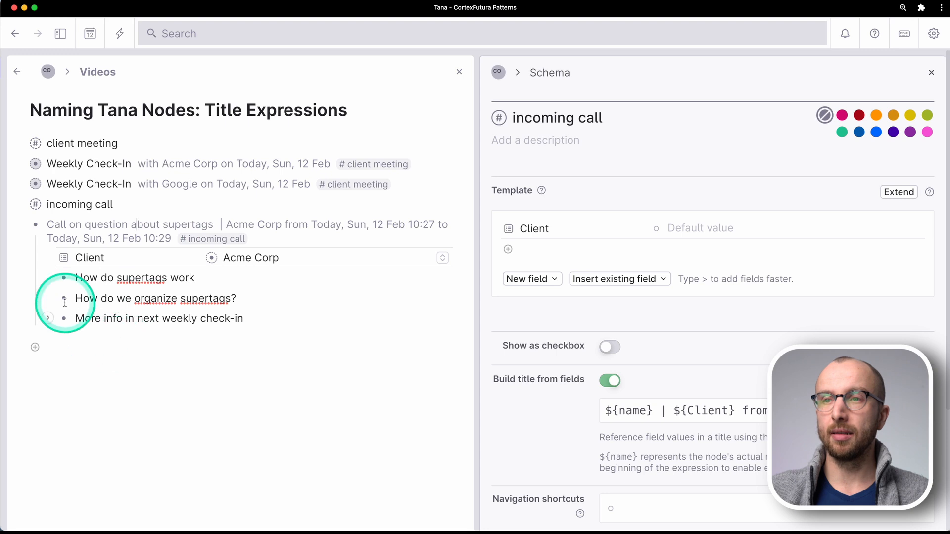
left_click(19, 225)
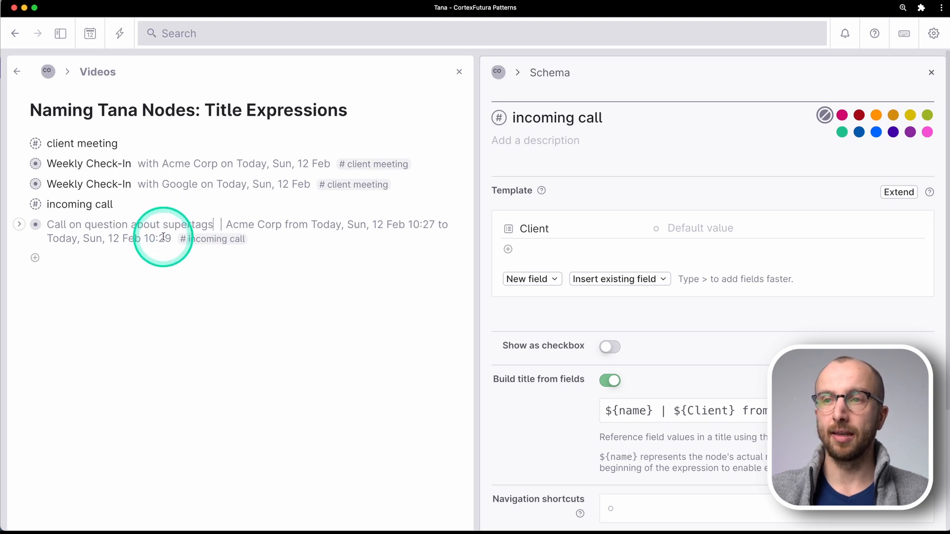
left_click(19, 225)
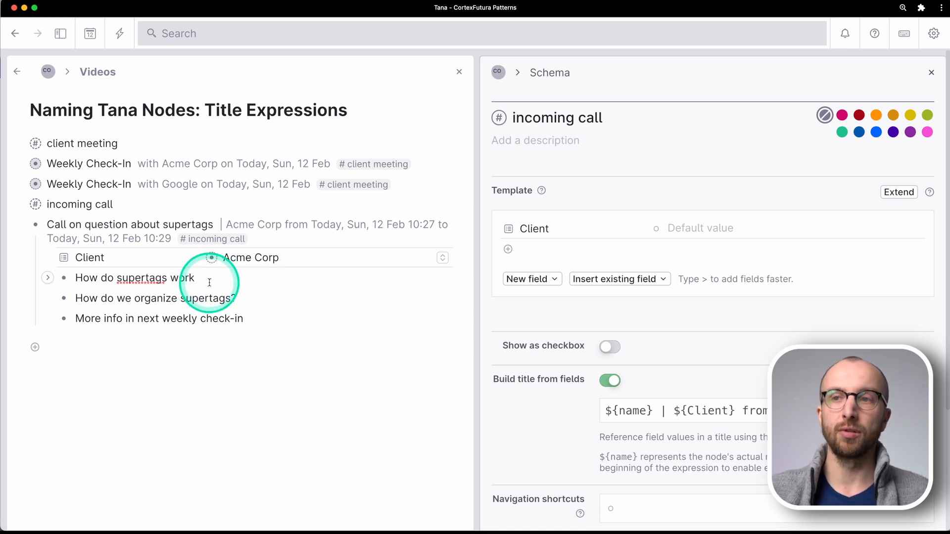
Lock the three note bullets so the call title's end time updates to 10:30
left_click_drag(196, 277, 249, 318)
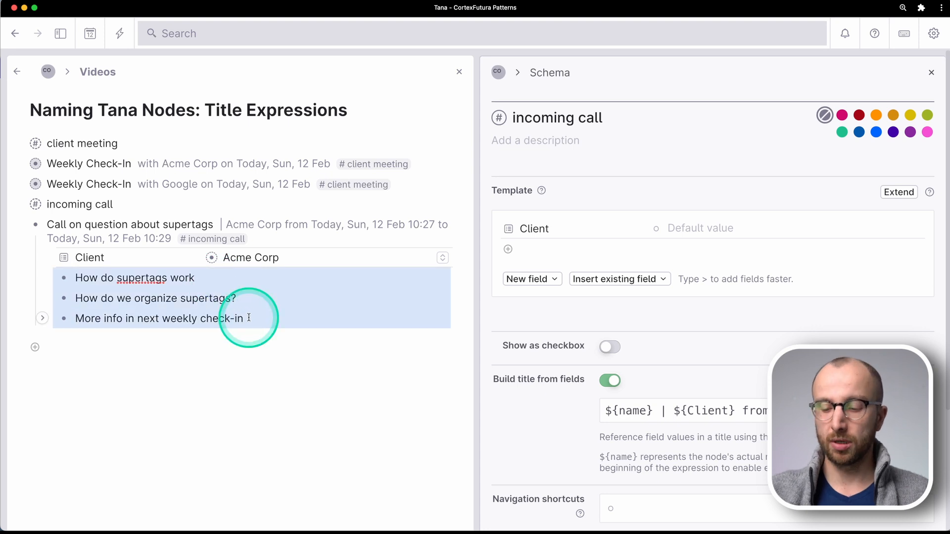
type("lock")
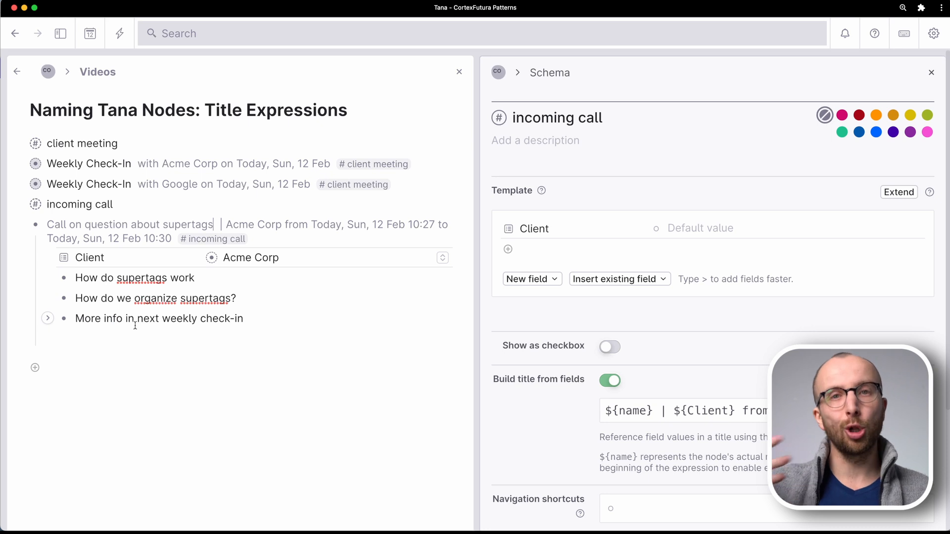
left_click(142, 332)
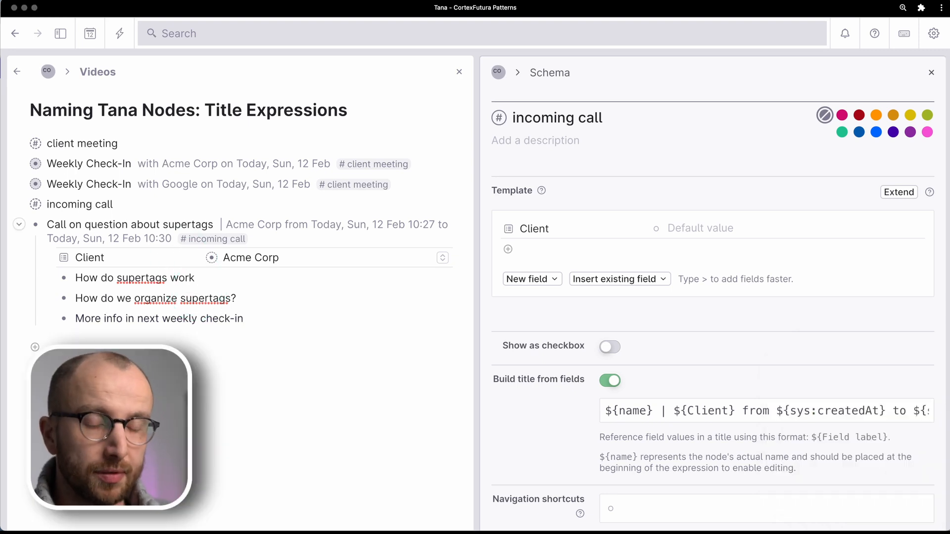
Edit the incoming call title expression to '${name} | ${Client} from ${ctime} to ${sys:lastModifiedAt}'
left_click(819, 411)
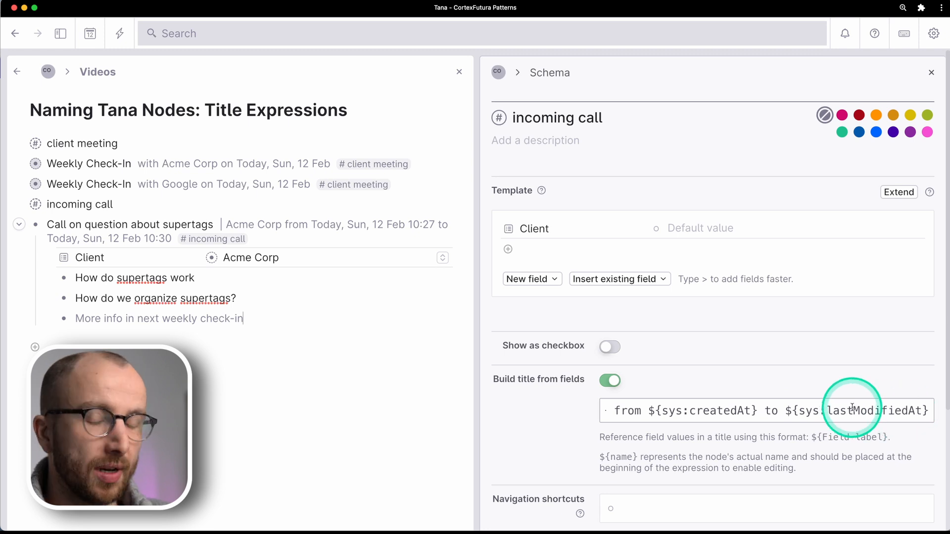
double_click(702, 411)
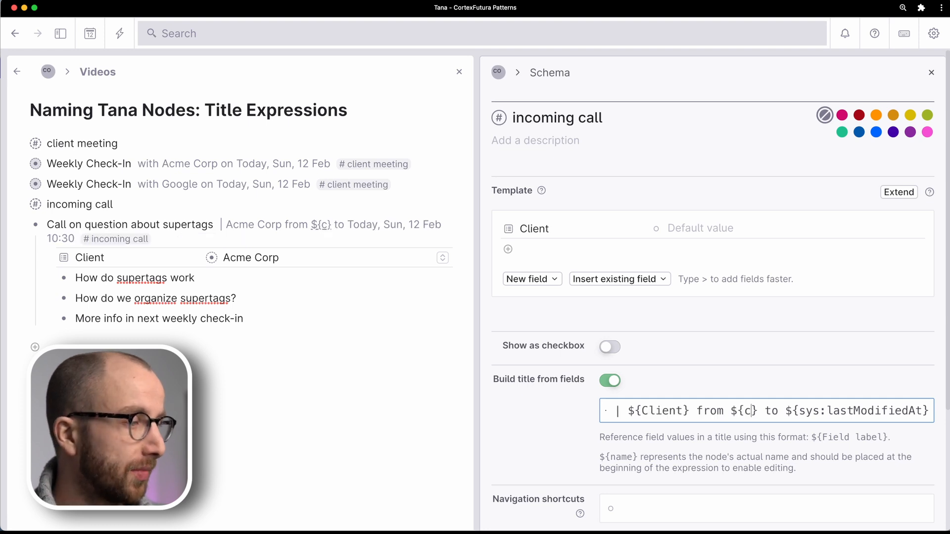
type("date")
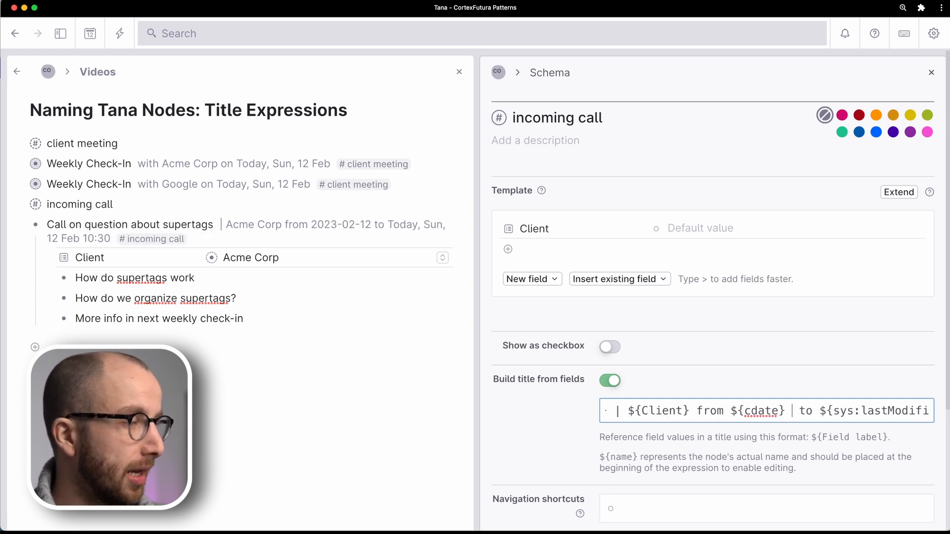
type("${ctime}")
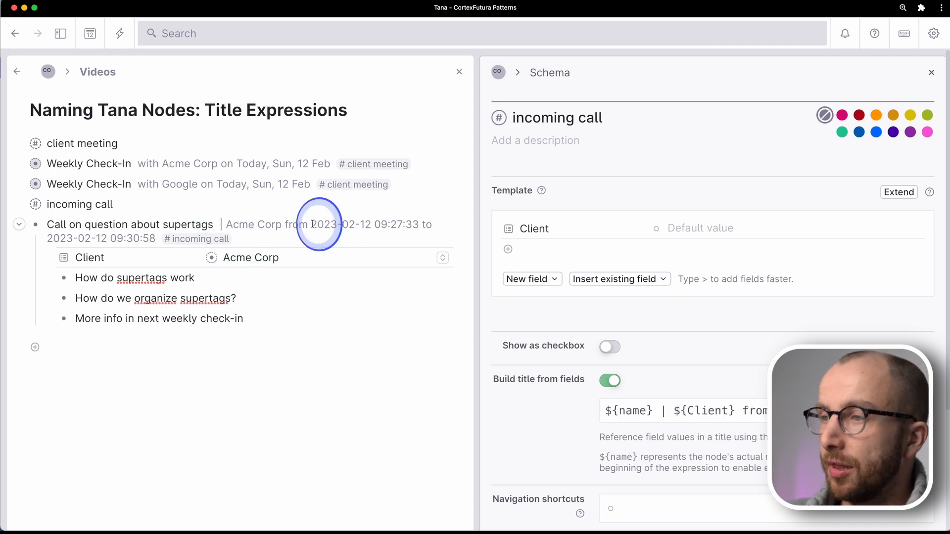
Check the raw creation and last-modified timestamps now shown in the call's title
left_click_drag(310, 224, 360, 224)
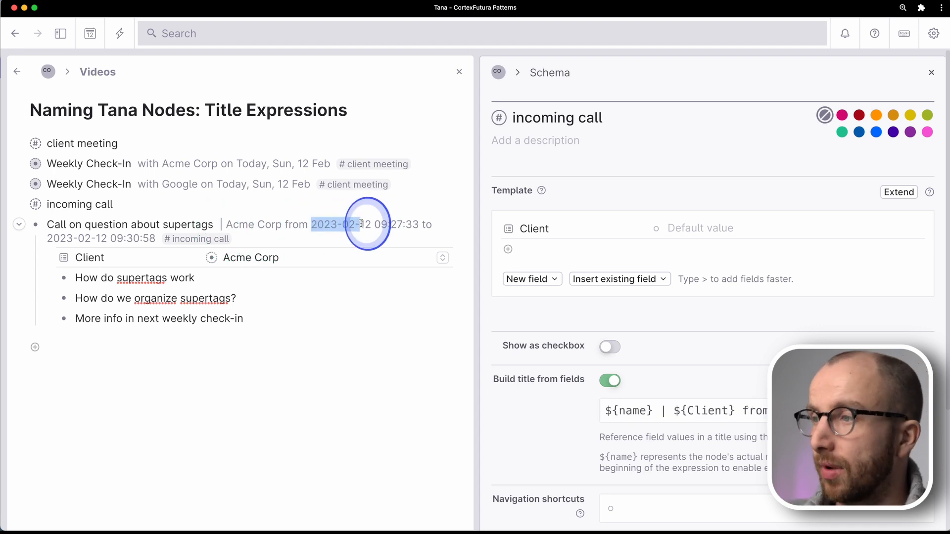
left_click(214, 225)
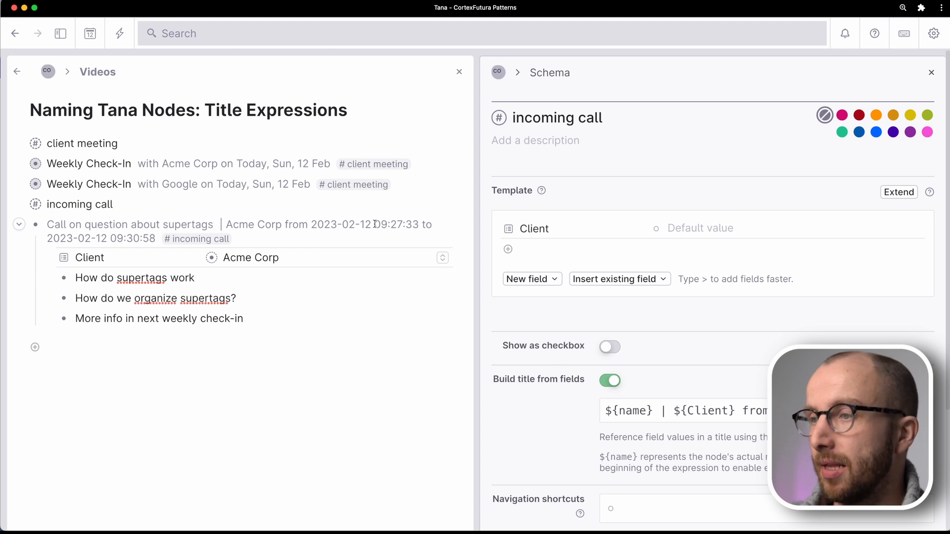
left_click(371, 224)
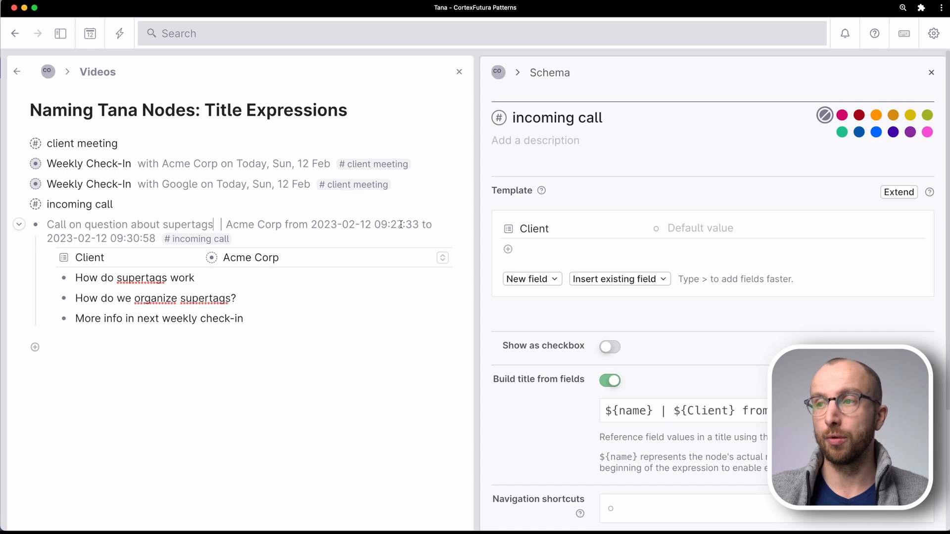
left_click(360, 228)
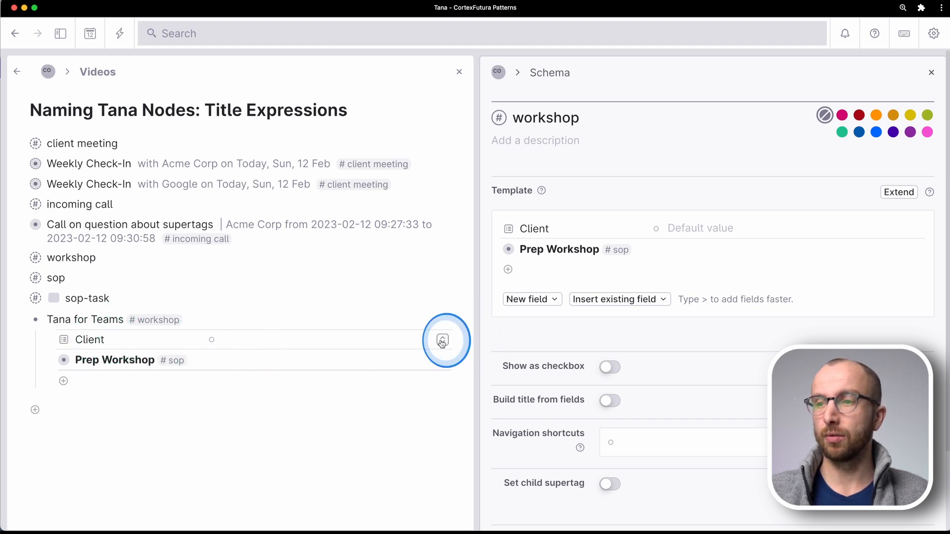
Set the Tana for Teams workshop's Client to Acme Corp and review its Prep Workshop tasks
left_click(442, 340)
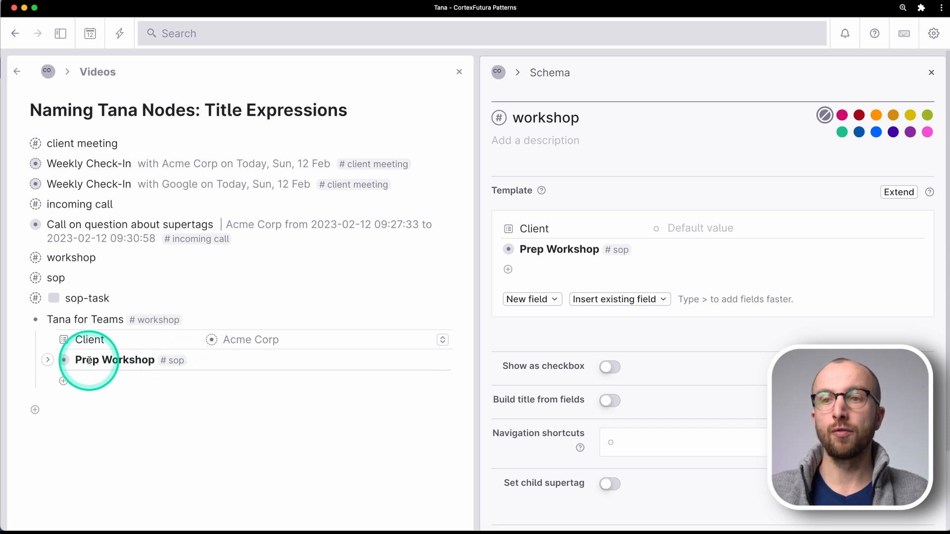
left_click(48, 360)
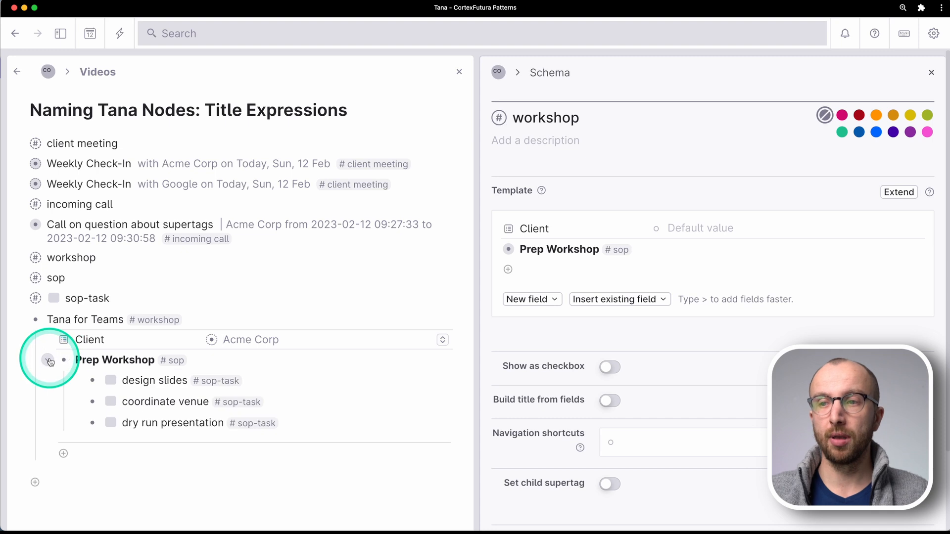
left_click(50, 362)
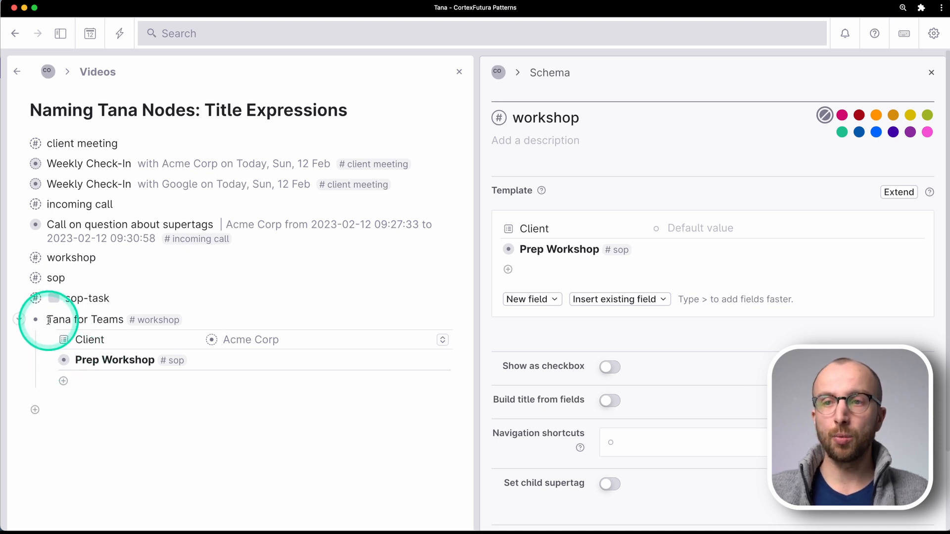
double_click(85, 320)
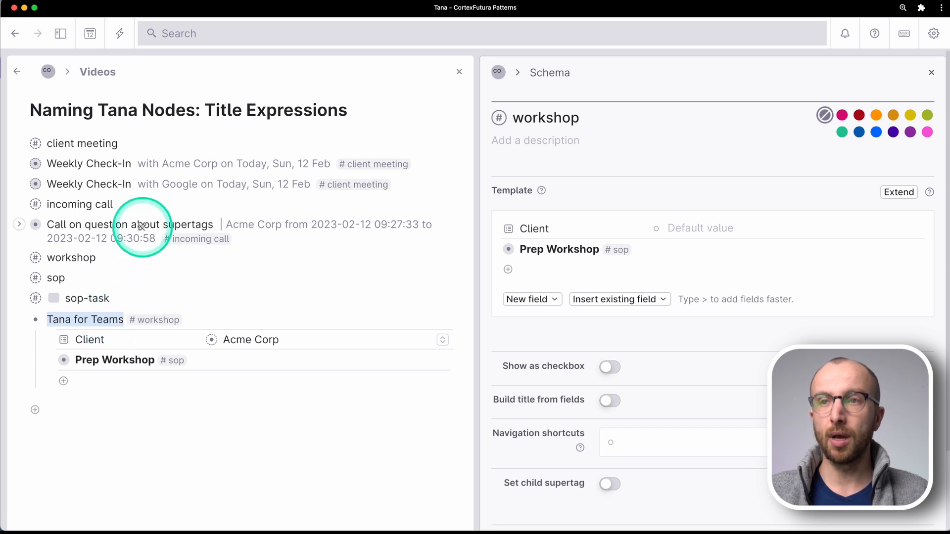
mouse_move(143, 193)
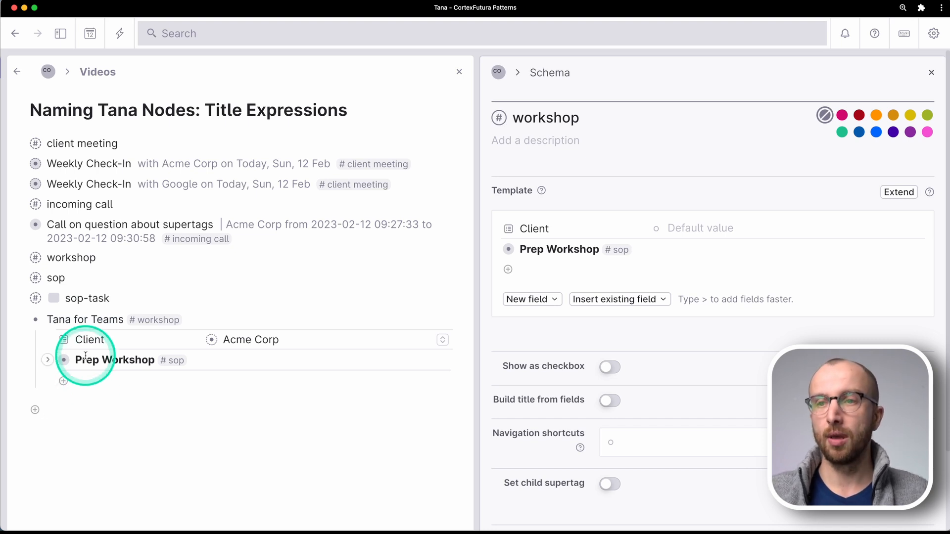
Enable Build title from fields for workshop with '${name} @ ${Client}: ${sys:description}'
left_click(609, 401)
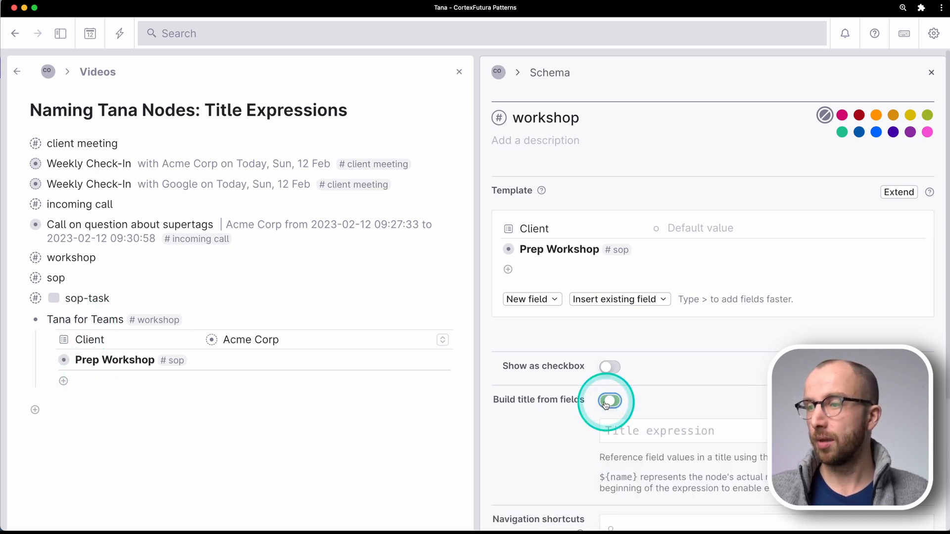
left_click(609, 401)
type("${name} @ ${")
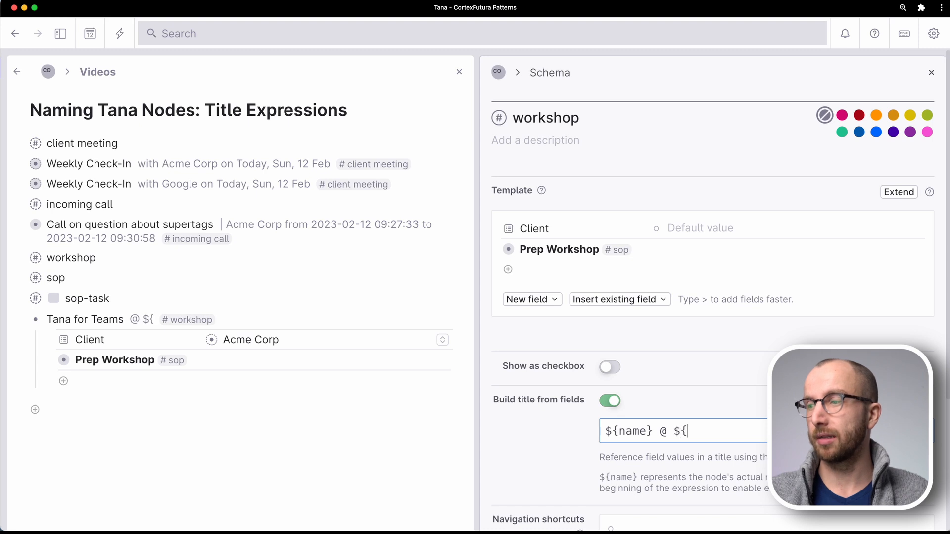
type("Client}")
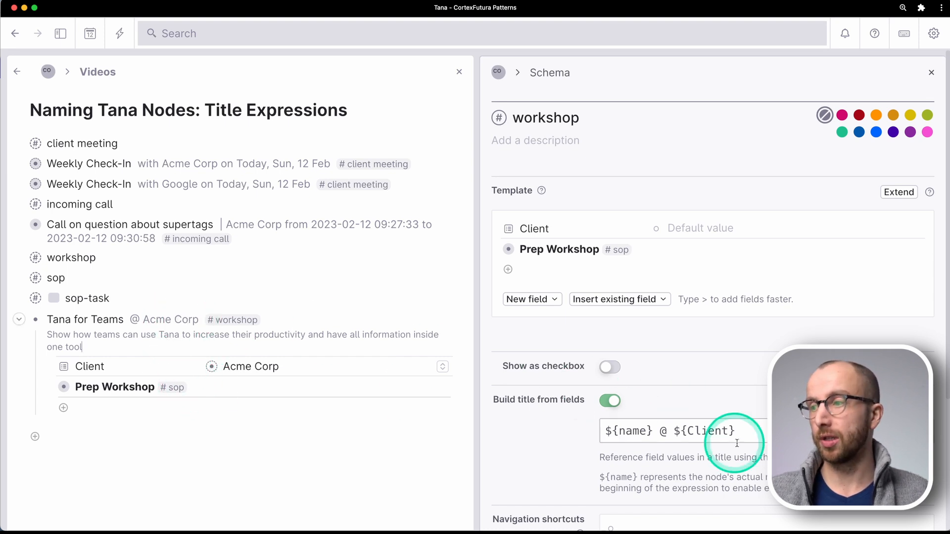
type("${sys:description}")
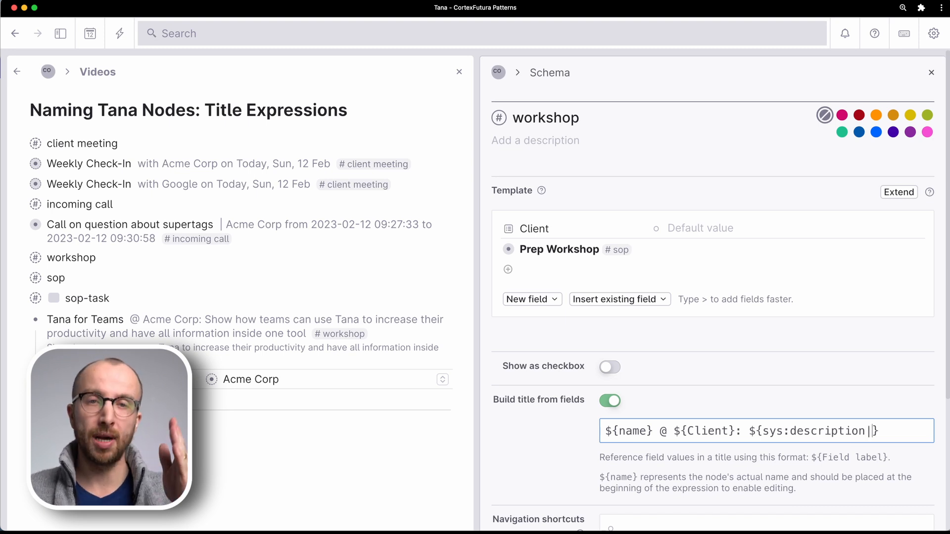
Add length limits |10 and |5 to the title placeholders and add Google as a second client
type("10")
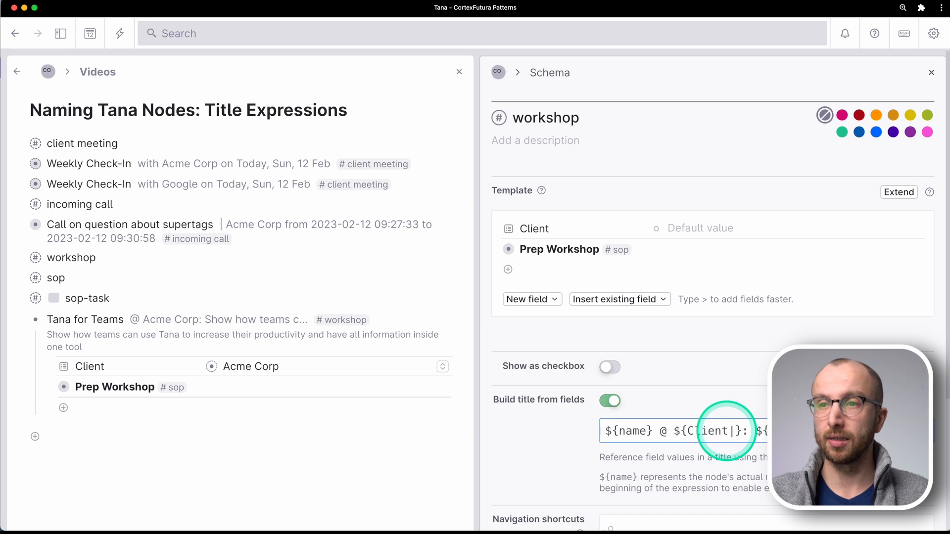
type("5")
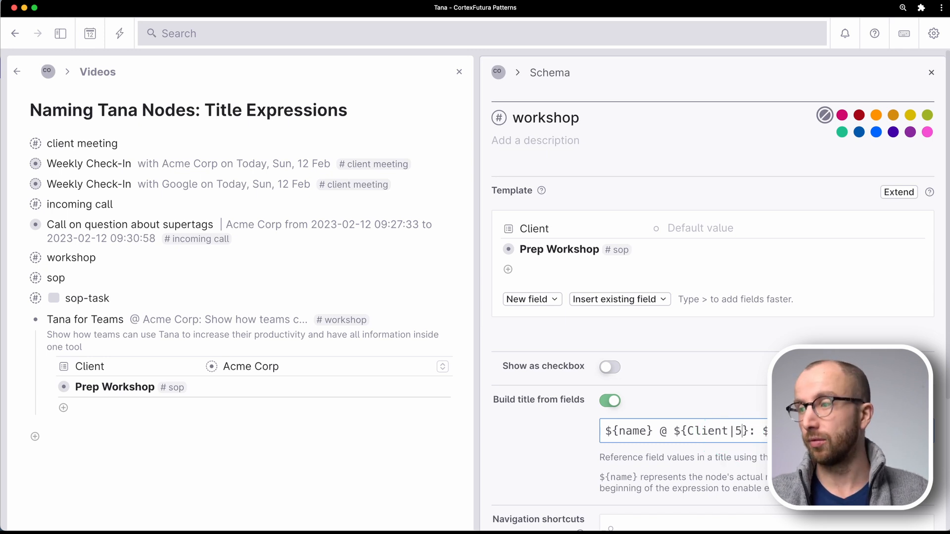
left_click(386, 391)
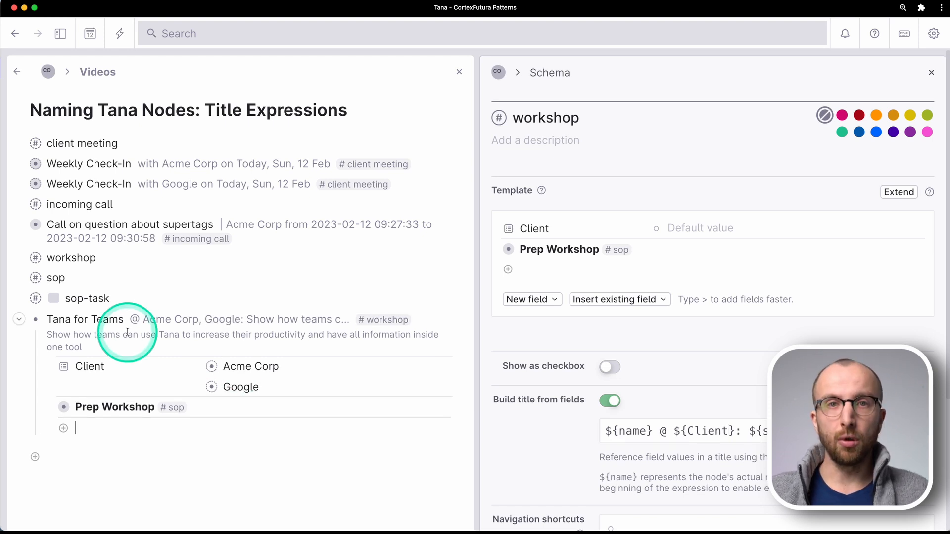
double_click(171, 320)
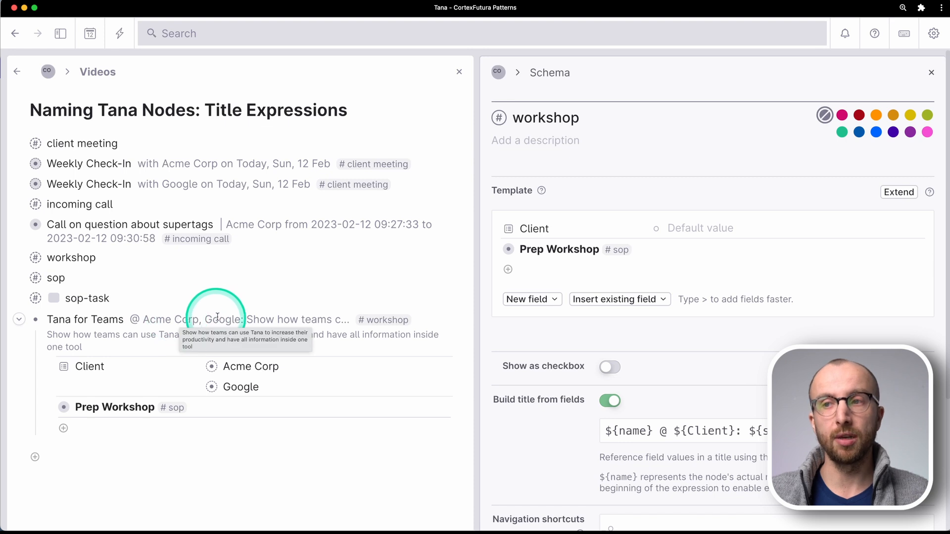
double_click(163, 319)
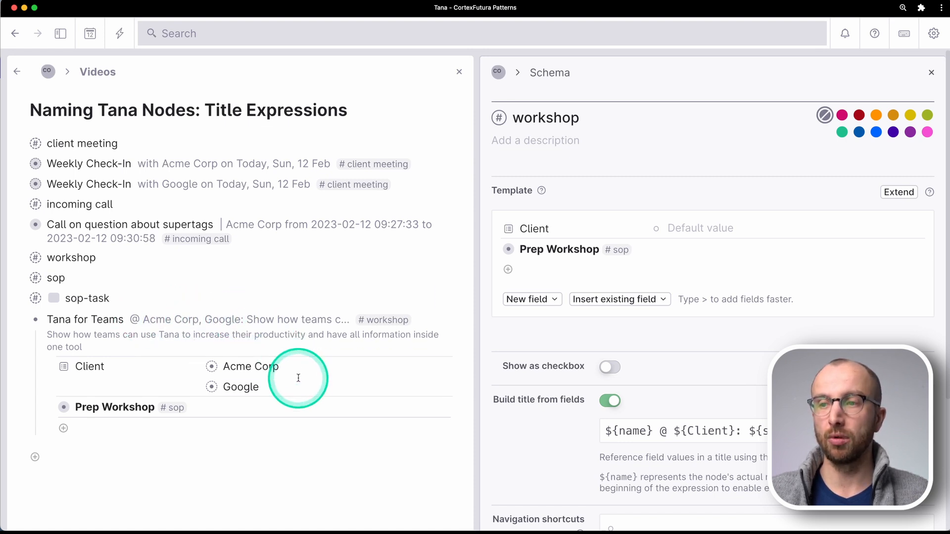
left_click(241, 387)
type("Tana")
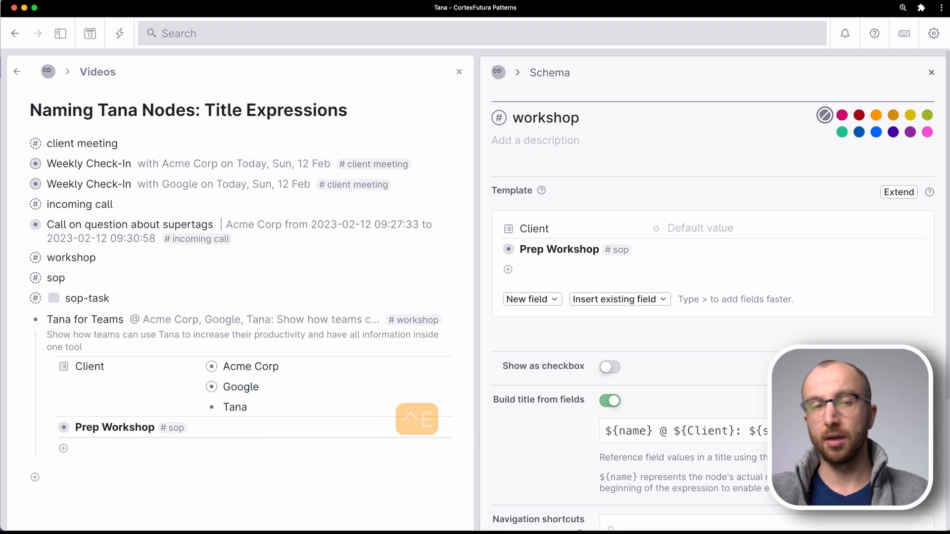
left_click(235, 406)
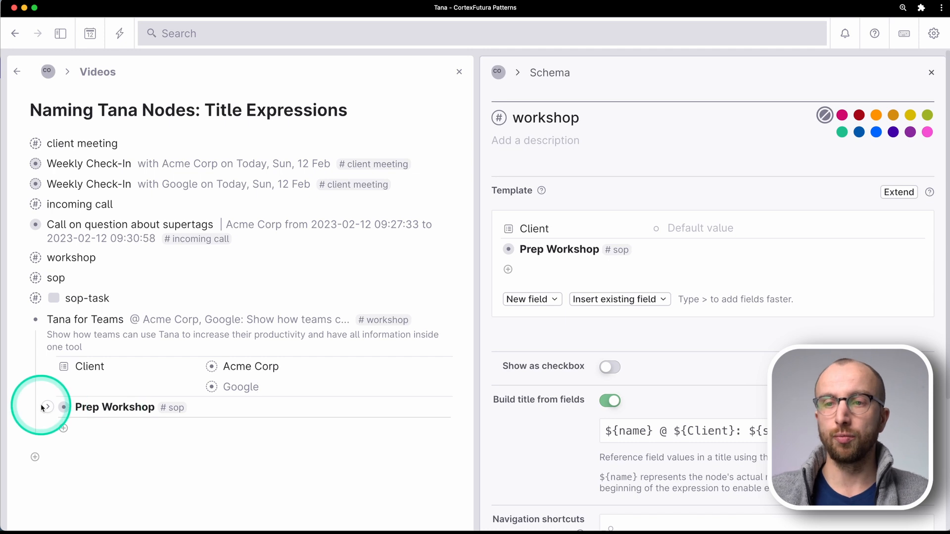
Expand Prep Workshop's tasks and split Tana for Teams into Acme Corp and Google workshops
left_click(46, 407)
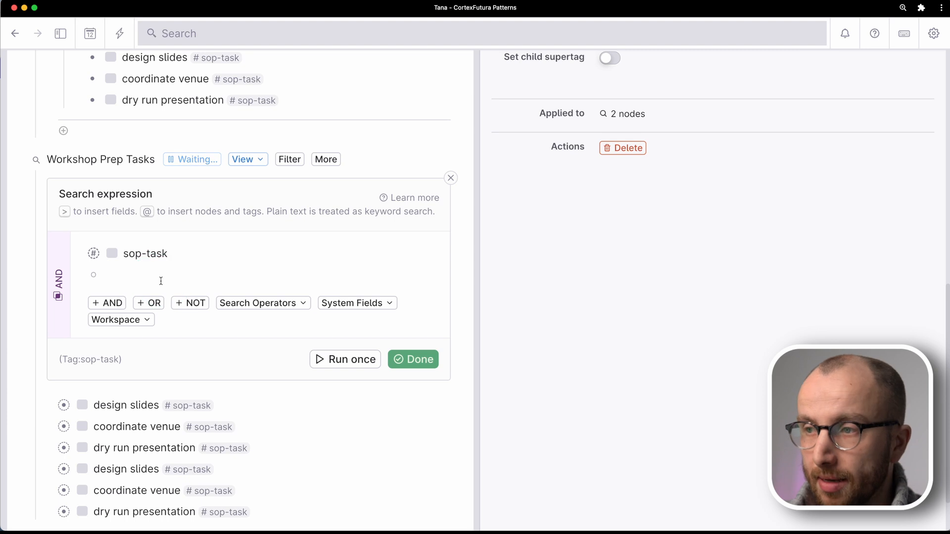
left_click(413, 359)
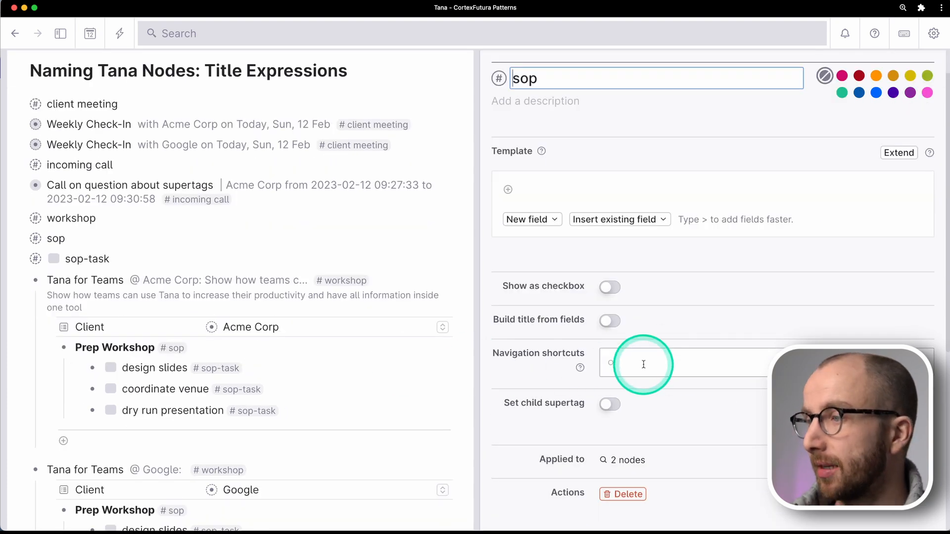
Build sop titles as '${name} for ${sys:owner}' so each Prep Workshop names its parent workshop
left_click(609, 321)
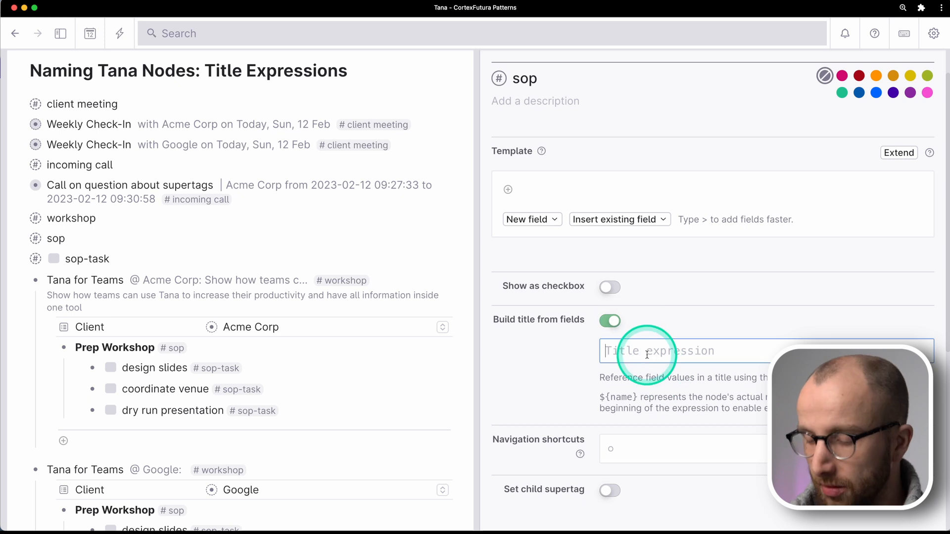
type("${name} $")
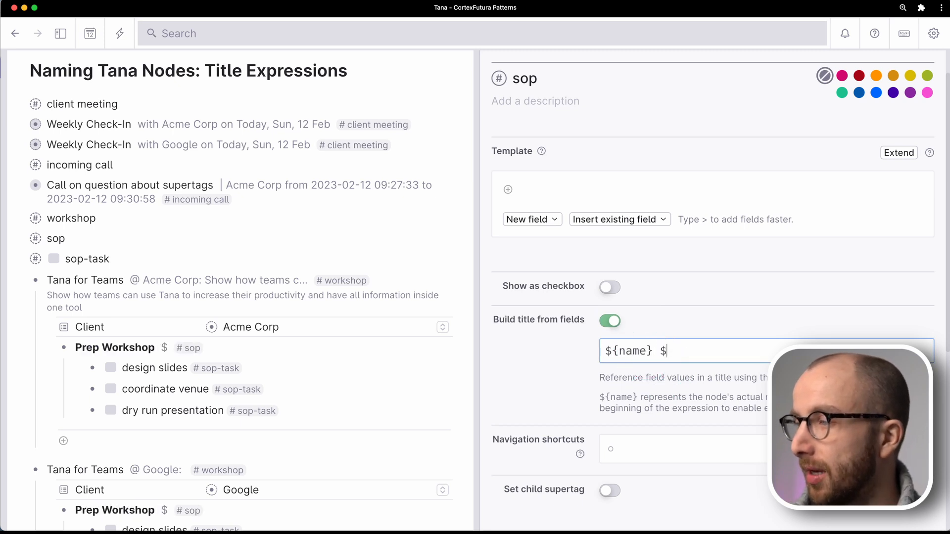
type("for {")
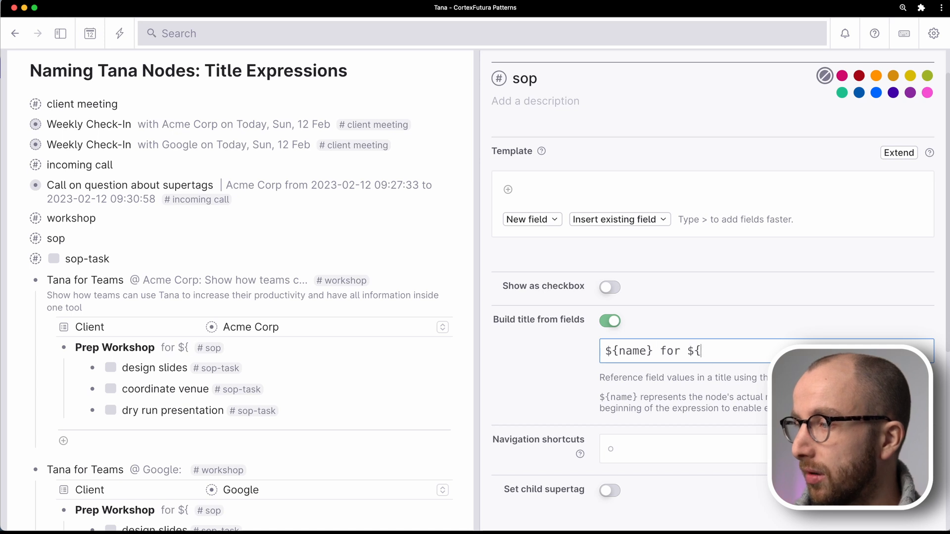
type("sys:owner}")
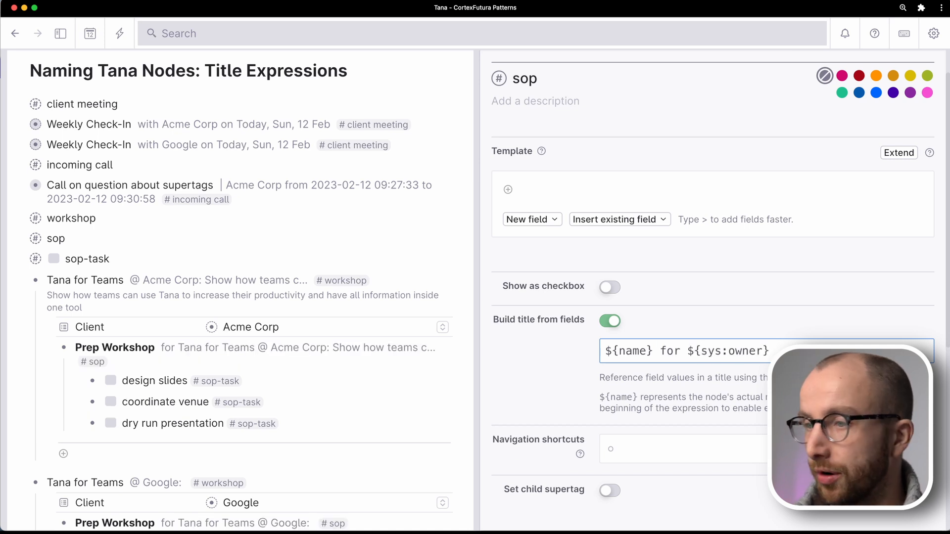
left_click(141, 347)
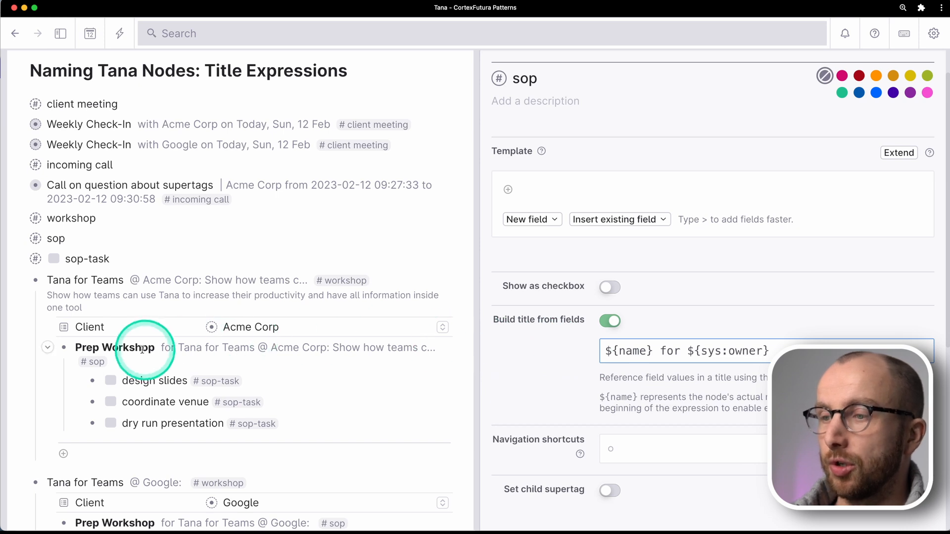
left_click_drag(163, 347, 279, 347)
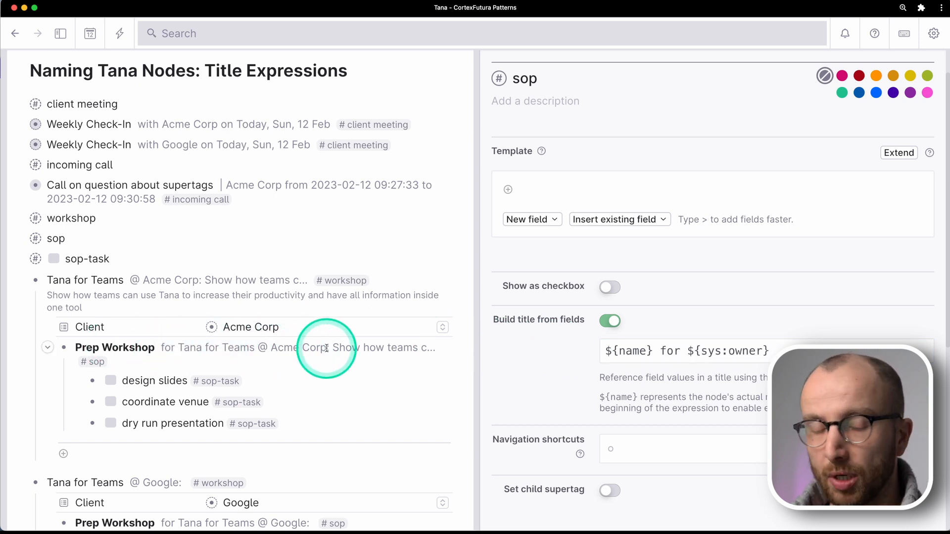
scroll("down", 3)
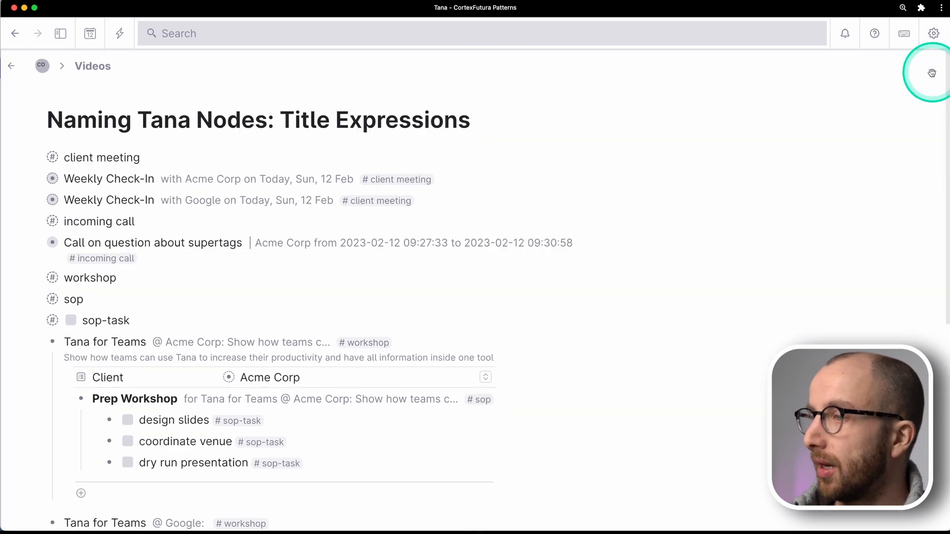
Build sop-task titles as '${name} (${sys:owner})' so each task names its Prep Workshop
scroll("down", 3)
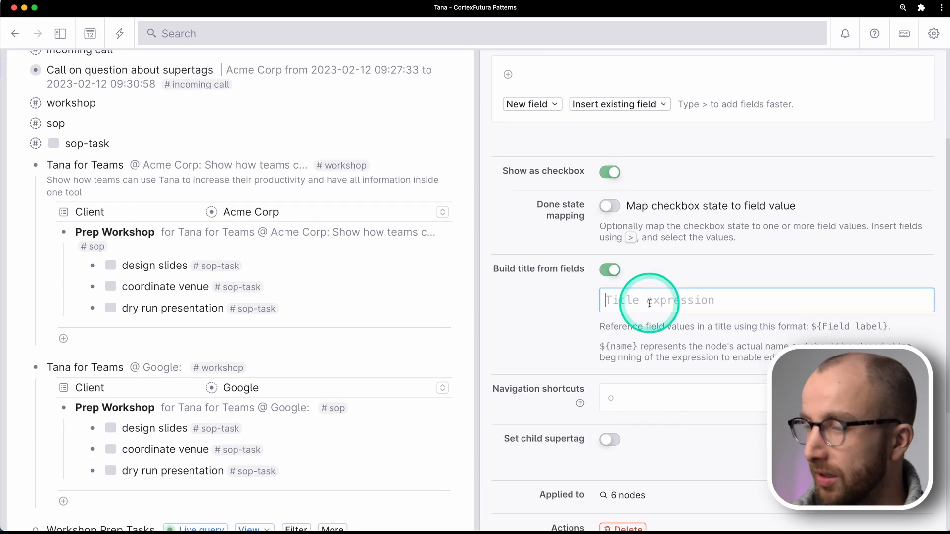
type("${name} (${")
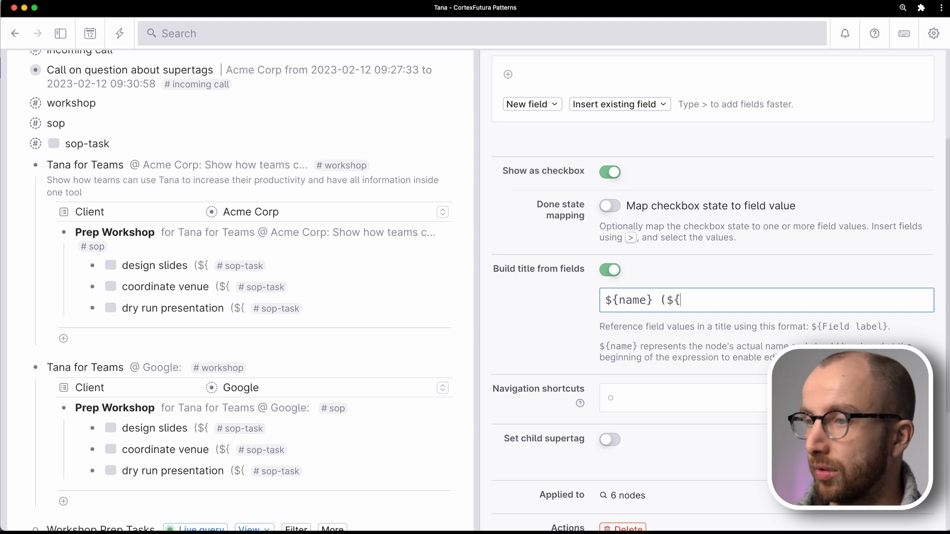
type("sys:owner")
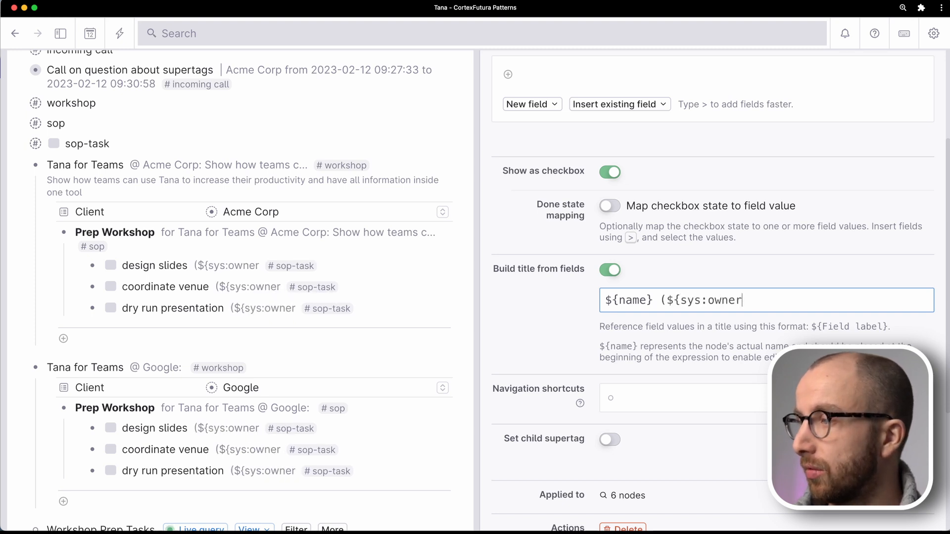
type("})")
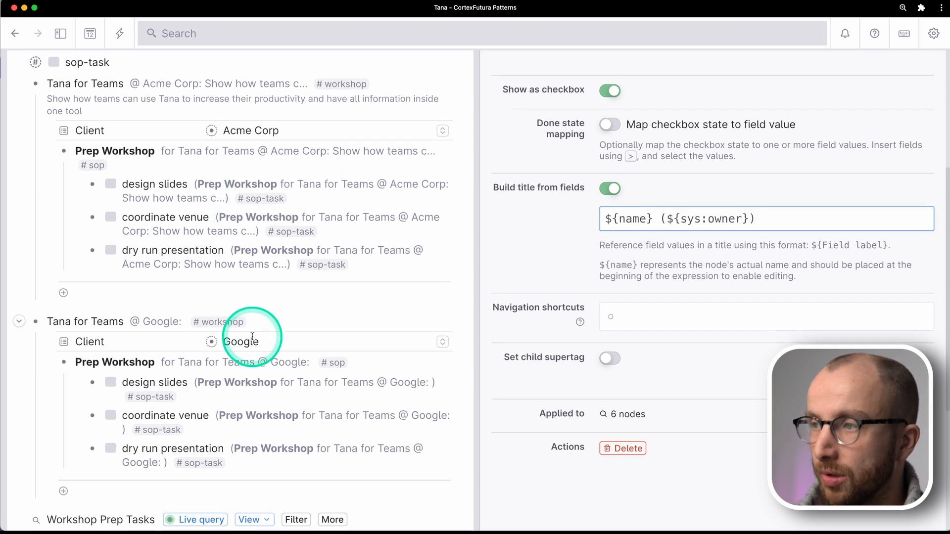
scroll("down", 3)
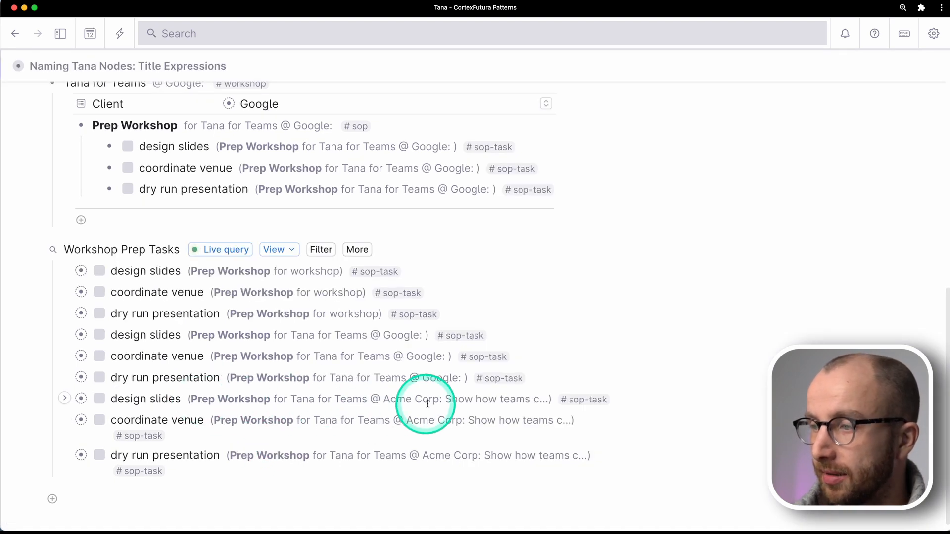
scroll("down", 3)
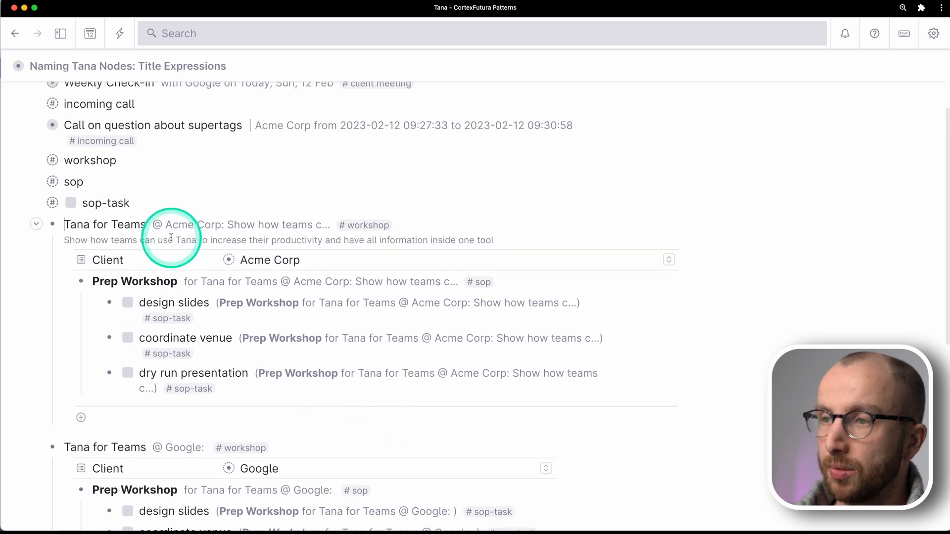
scroll("down", 3)
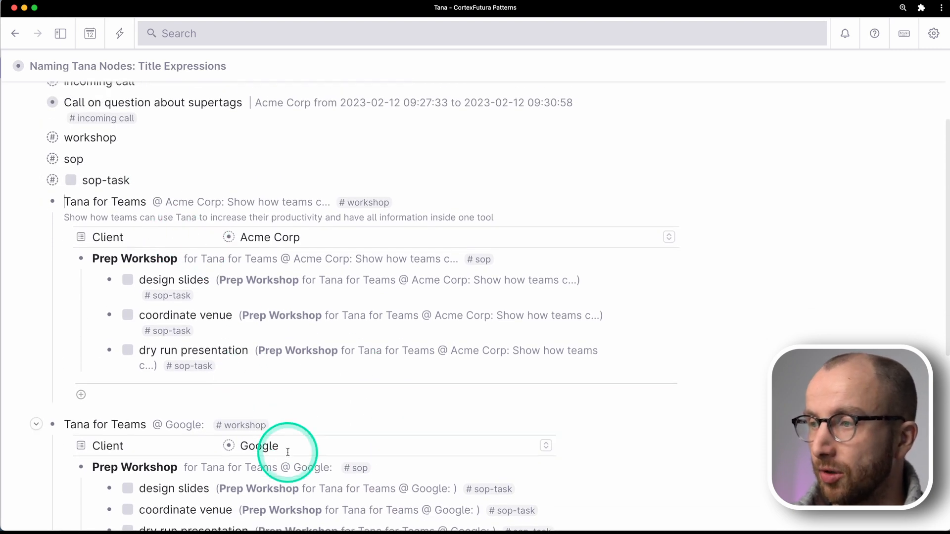
scroll("down", 3)
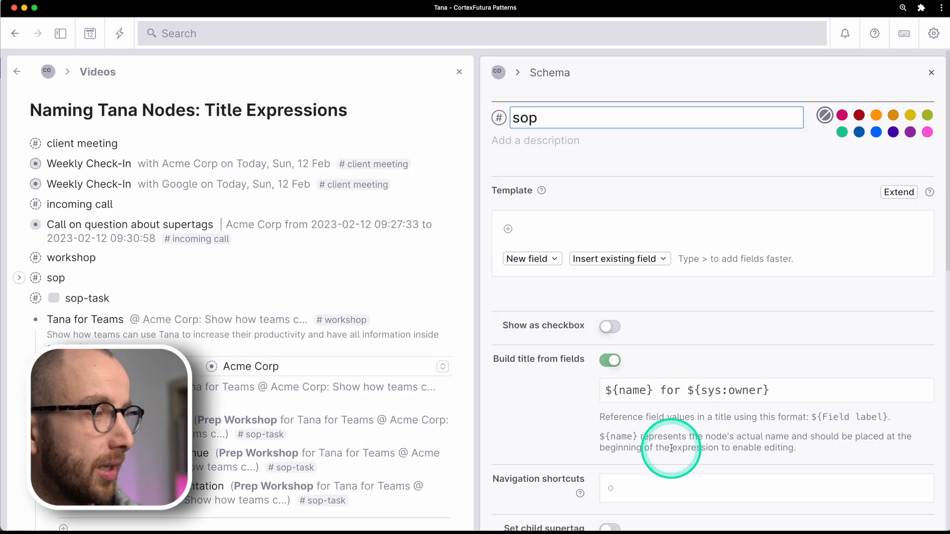
Change ${sys:owner} to ${sys:owner|20...} so Prep Workshop titles truncate to "for Tana for Teams @ Acm…"
left_click(761, 389)
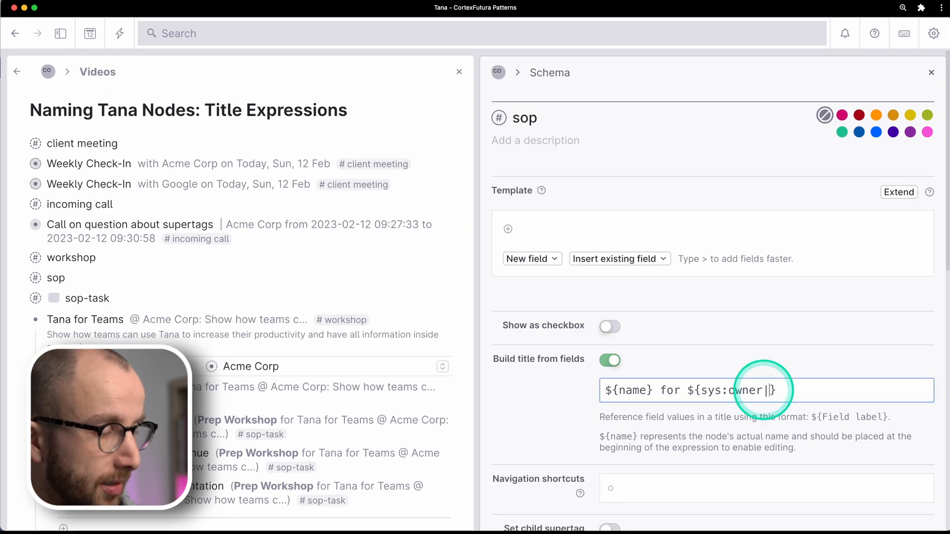
type("20...")
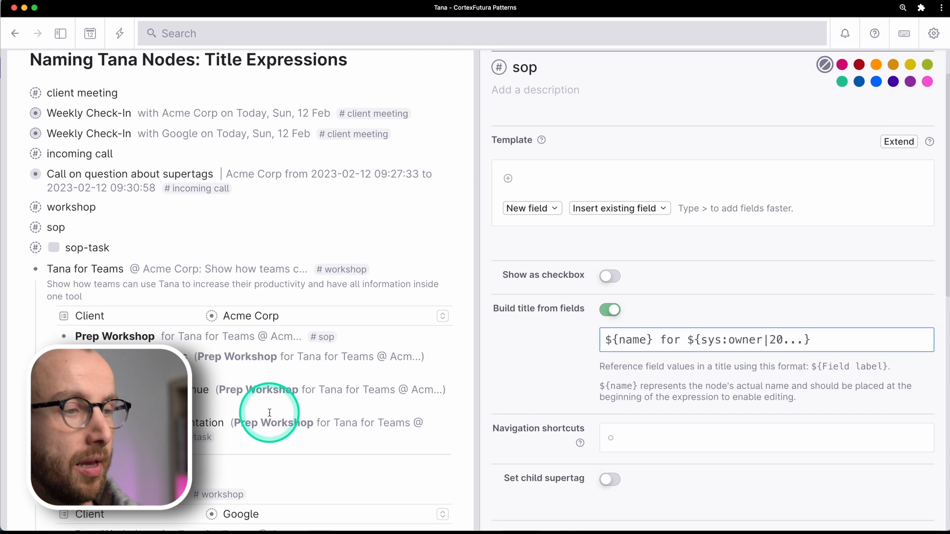
scroll("down", 3)
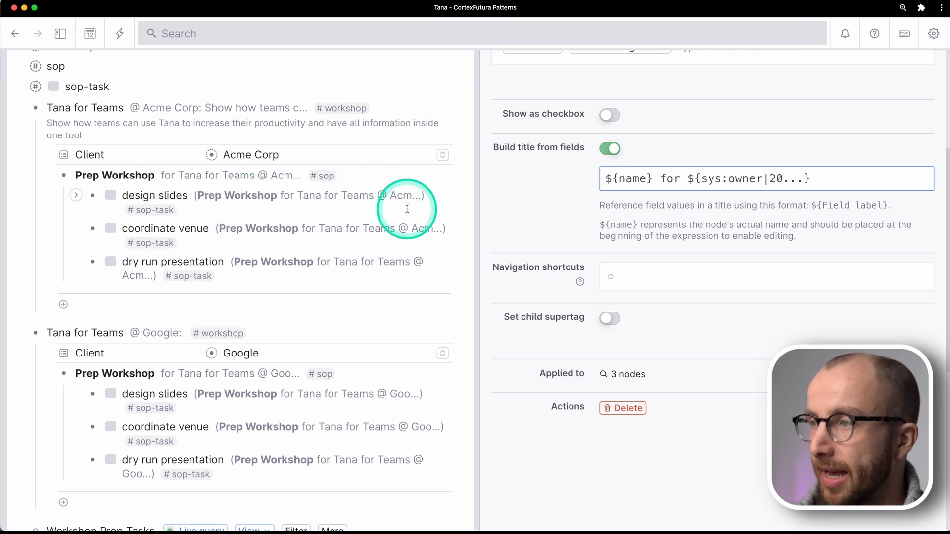
scroll("down", 3)
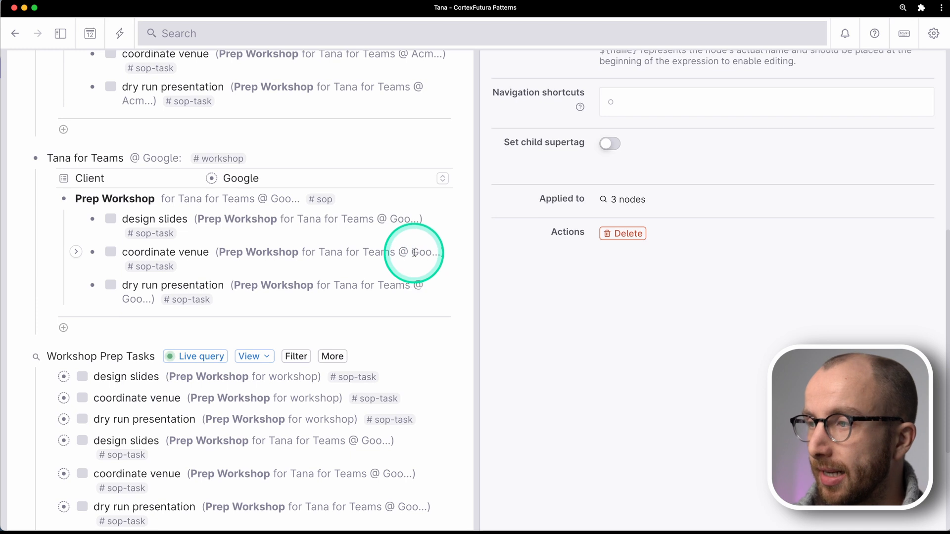
scroll("down", 3)
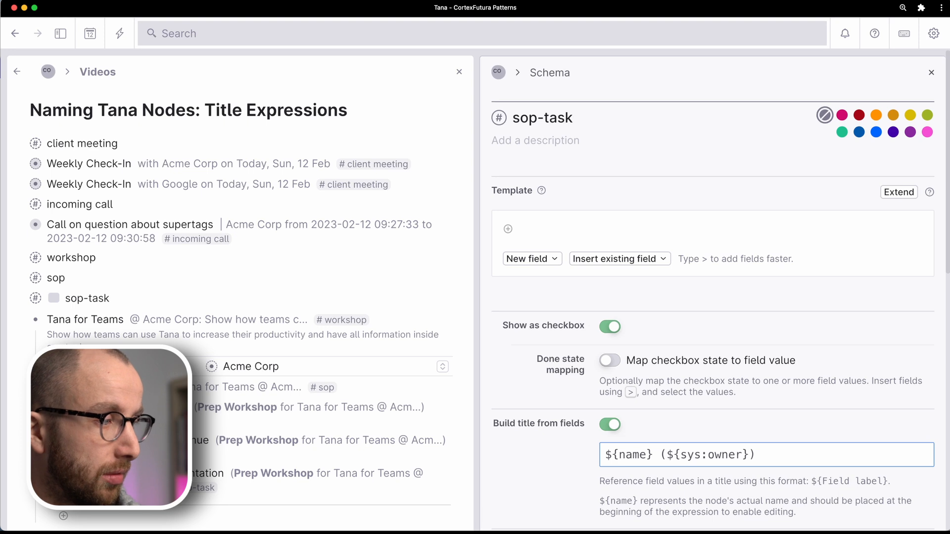
Append ${sys:doneTime} to the sop-task title expression
type("${sys:")
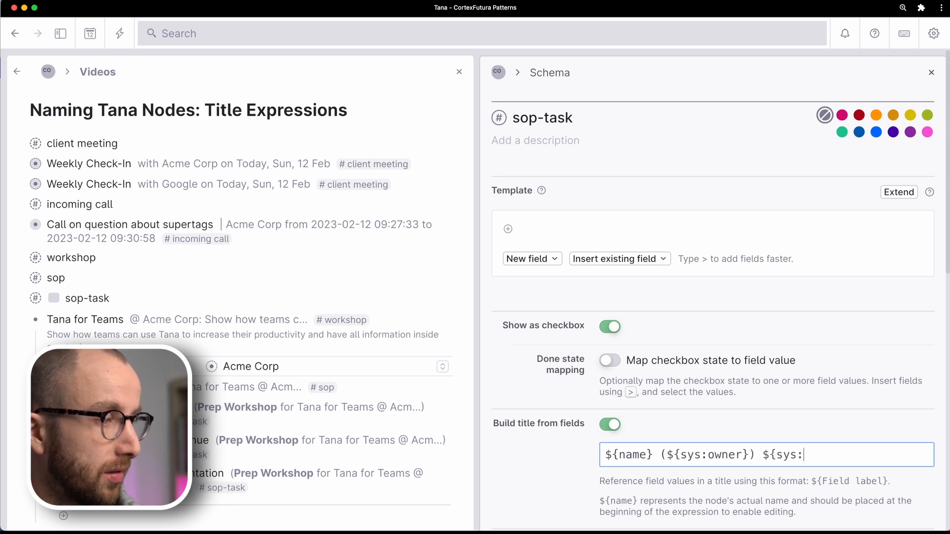
type("doneTime}")
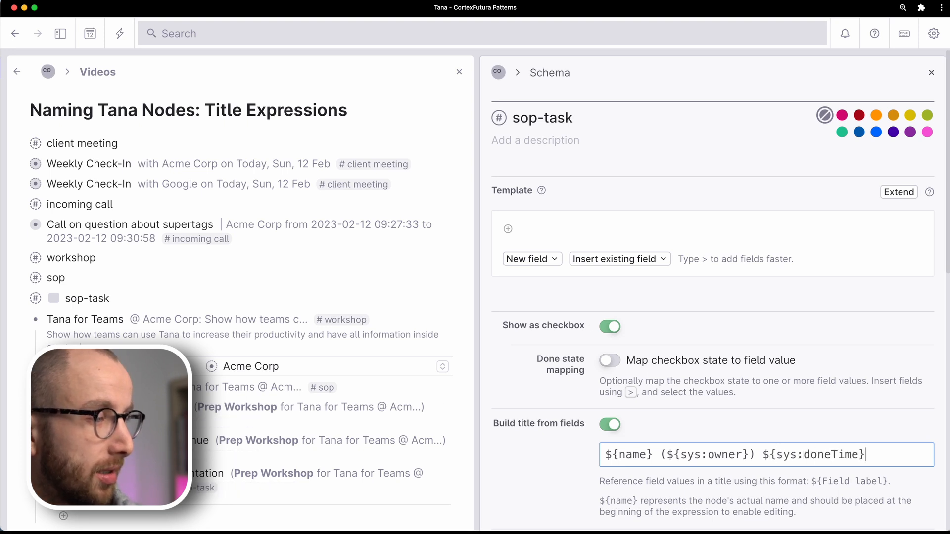
double_click(813, 456)
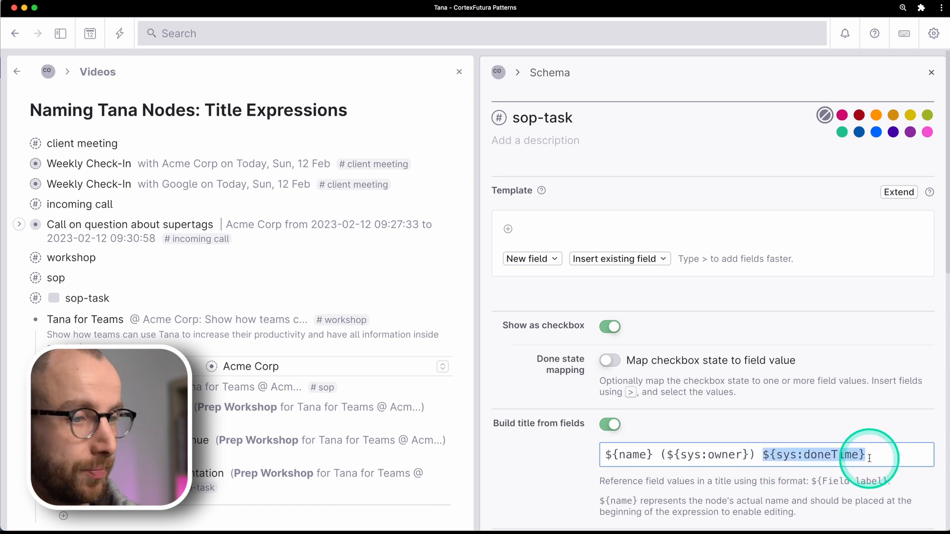
scroll("down", 3)
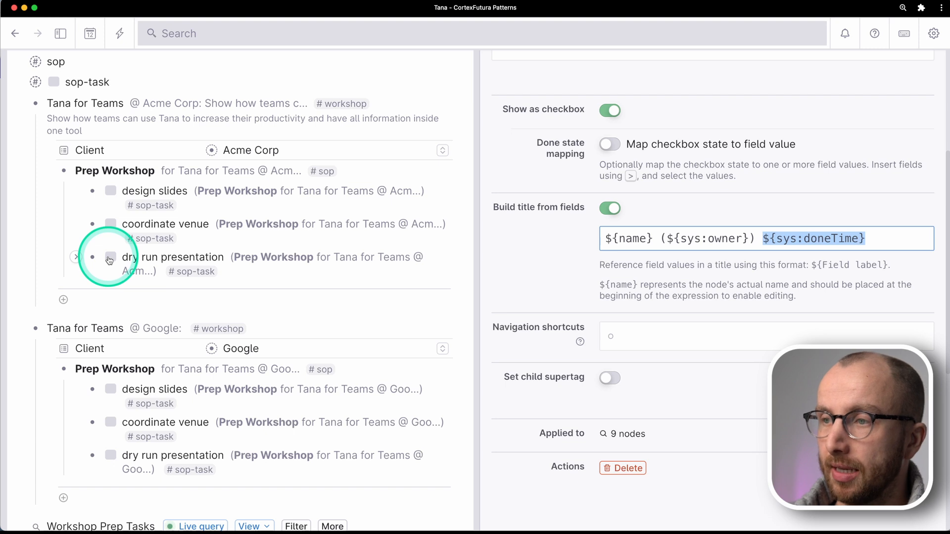
Toggle the Acme dry run presentation task done and undone to test the done-time title
left_click(110, 258)
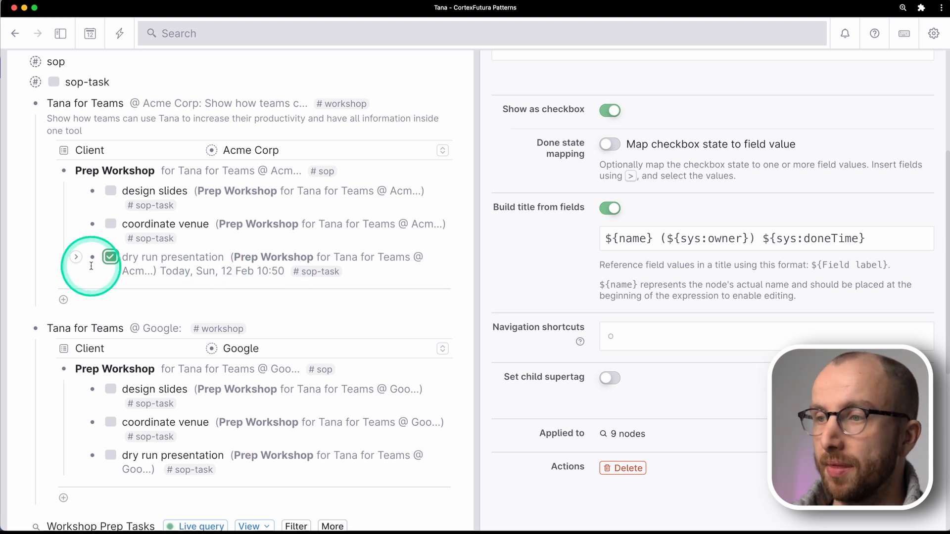
left_click(110, 257)
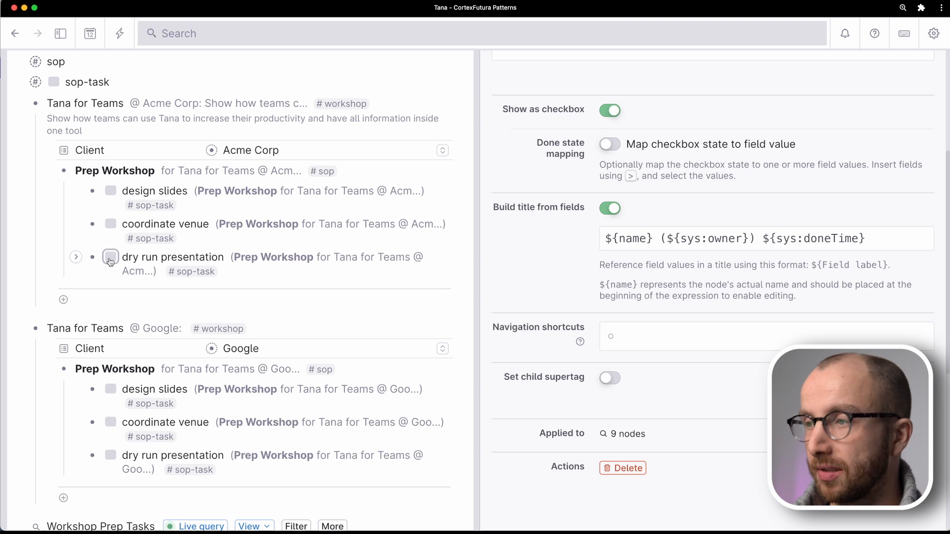
left_click(110, 257)
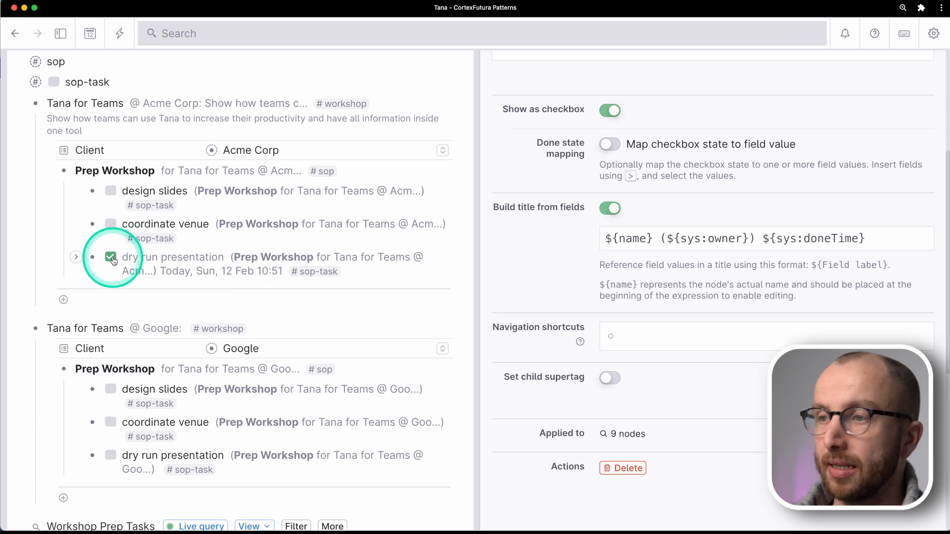
left_click(111, 258)
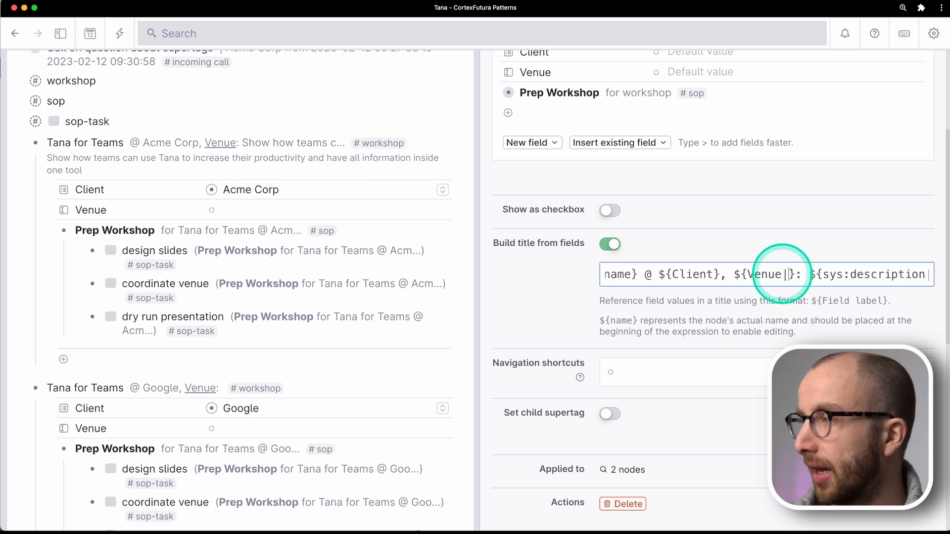
Use ${Venue|?} in the workshop title and set the Acme Corp workshop's Venue to "Online"
type("?")
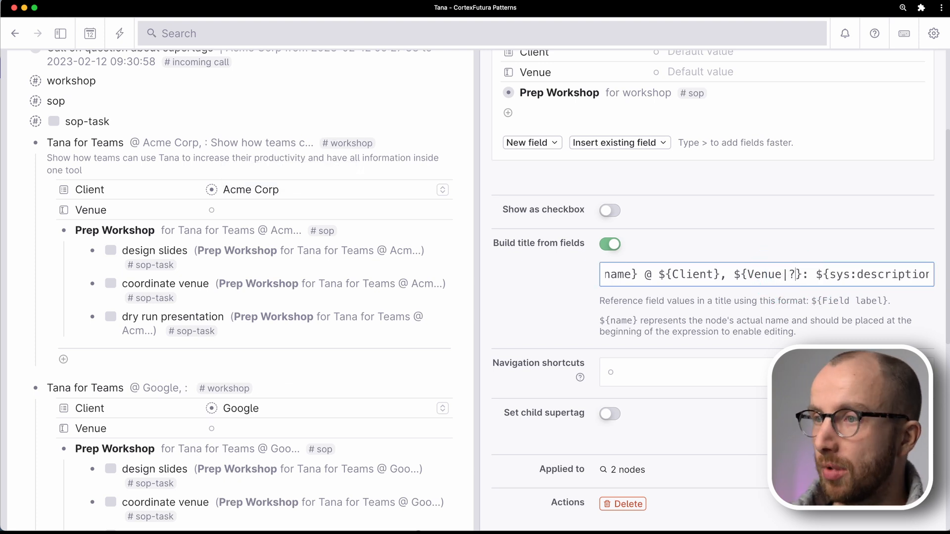
left_click(199, 143)
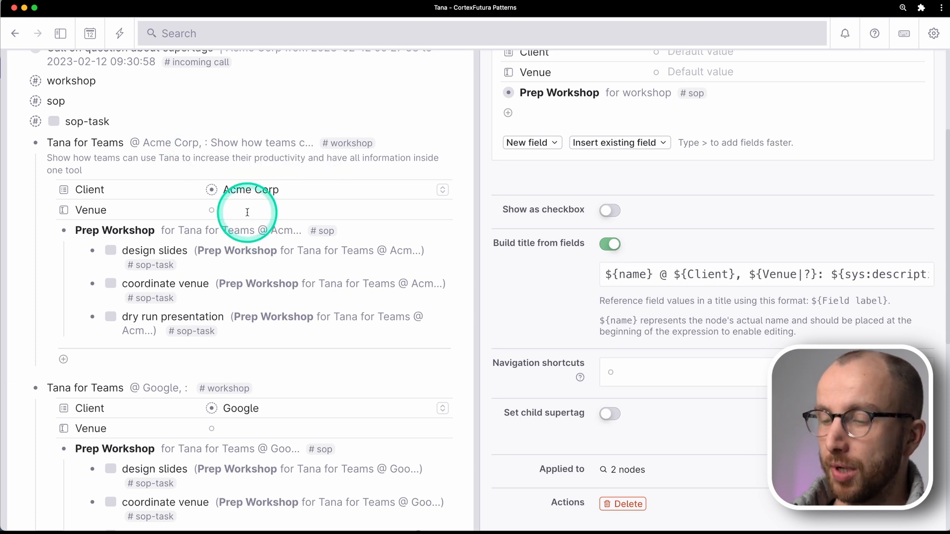
type("Online")
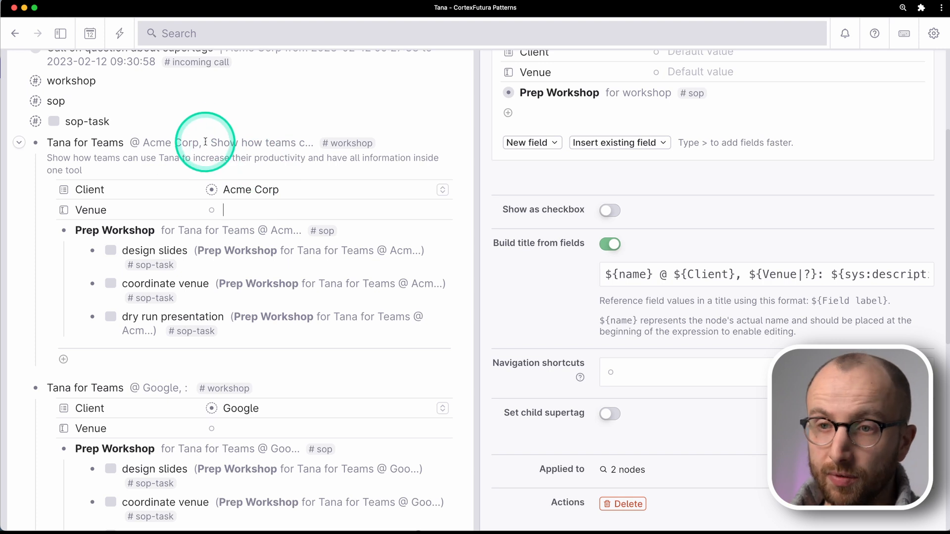
mouse_move(206, 143)
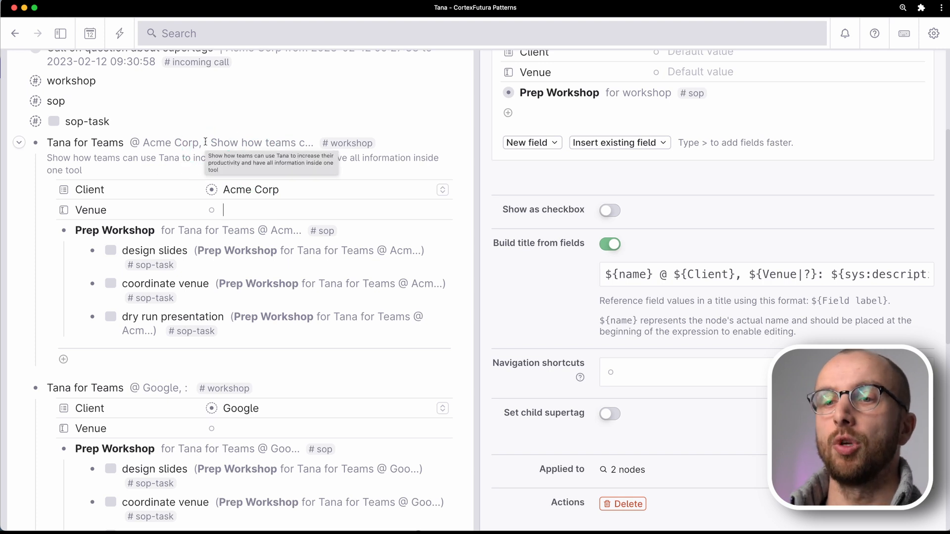